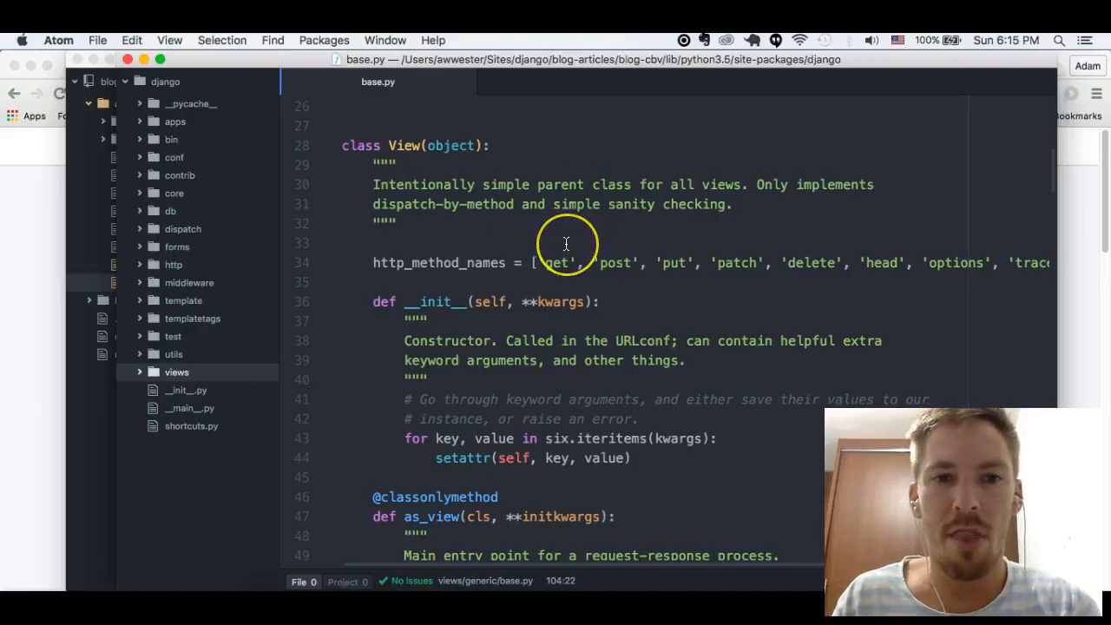
Step: Scroll through base.py's View class to its http_method_names list and constructor
scroll(down, 3)
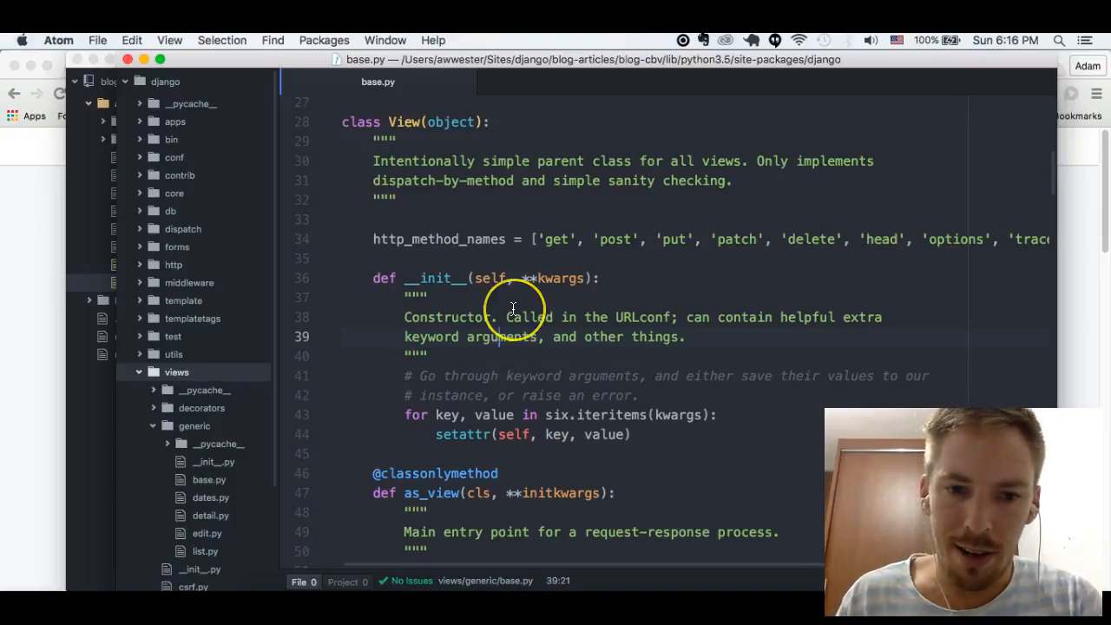
scroll(down, 3)
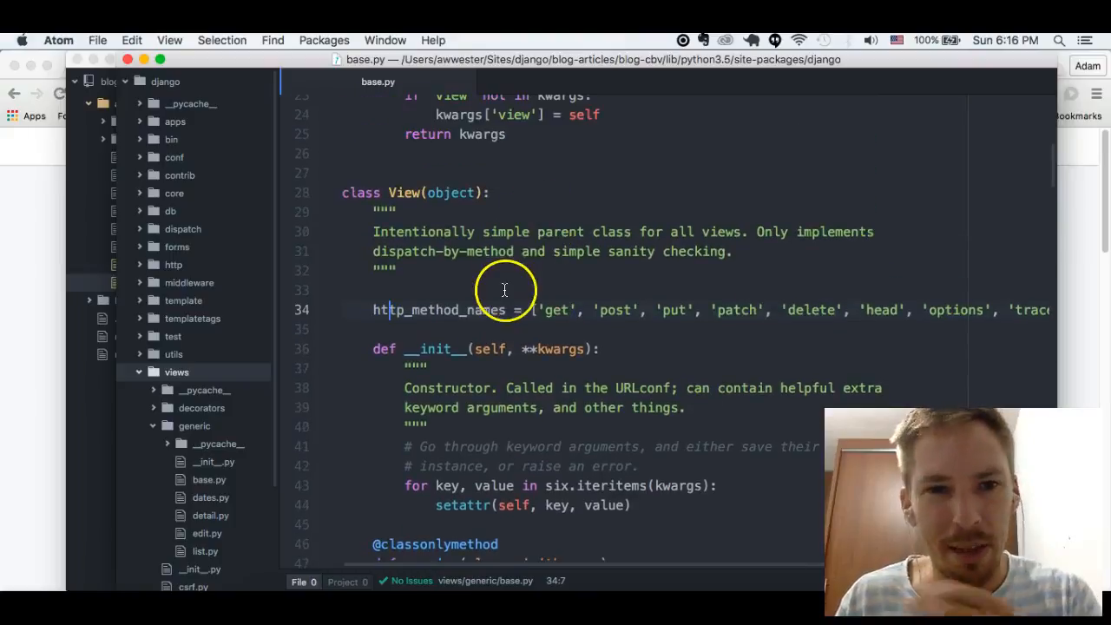
scroll(down, 3)
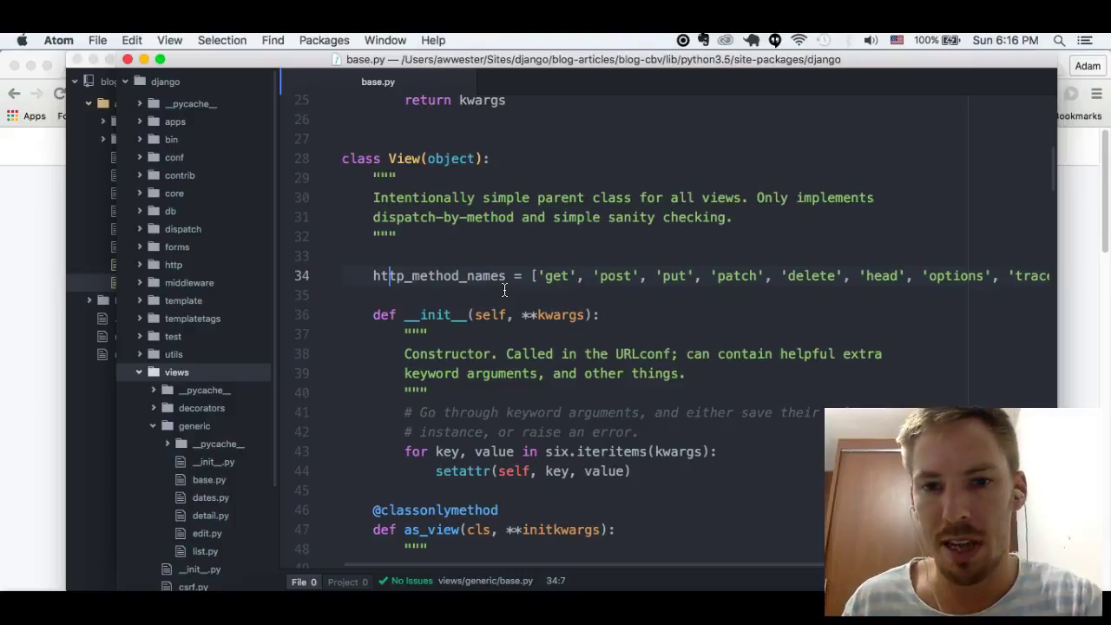
mouse_move(222, 222)
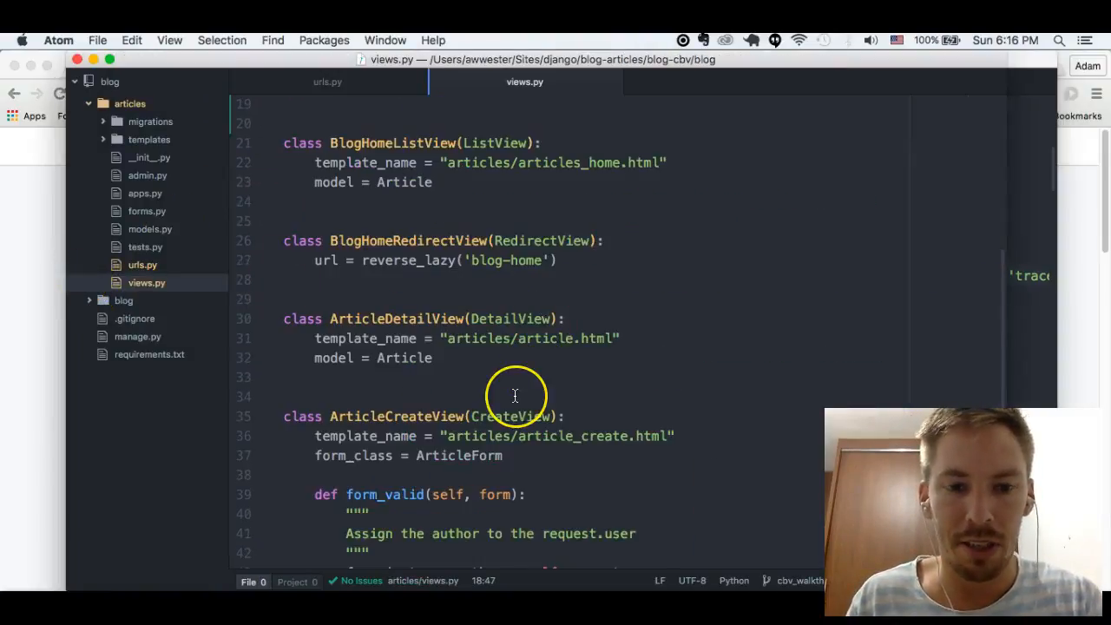
Step: Add http_methods = ['get'] inside the ArticleUpdateView class in views.py
scroll(down, 3)
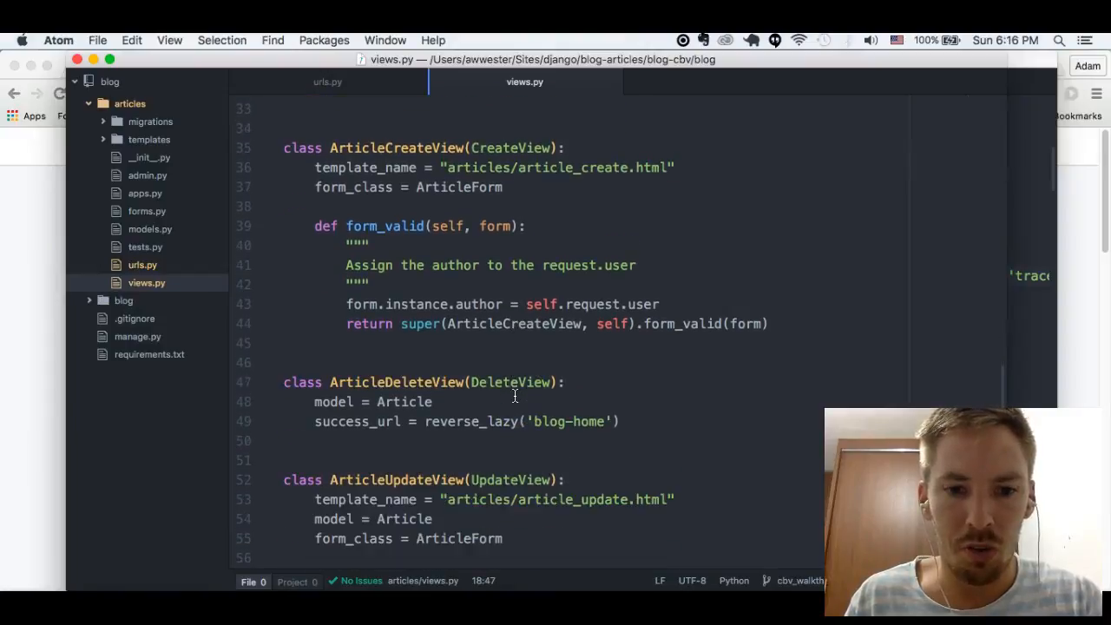
text(http)
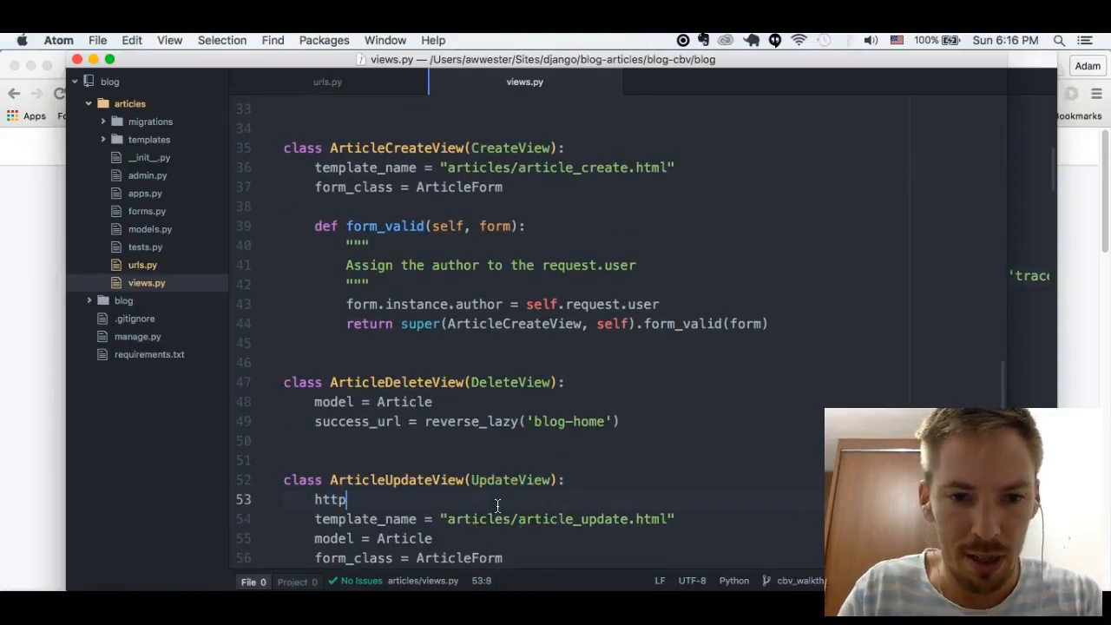
text(_methods =)
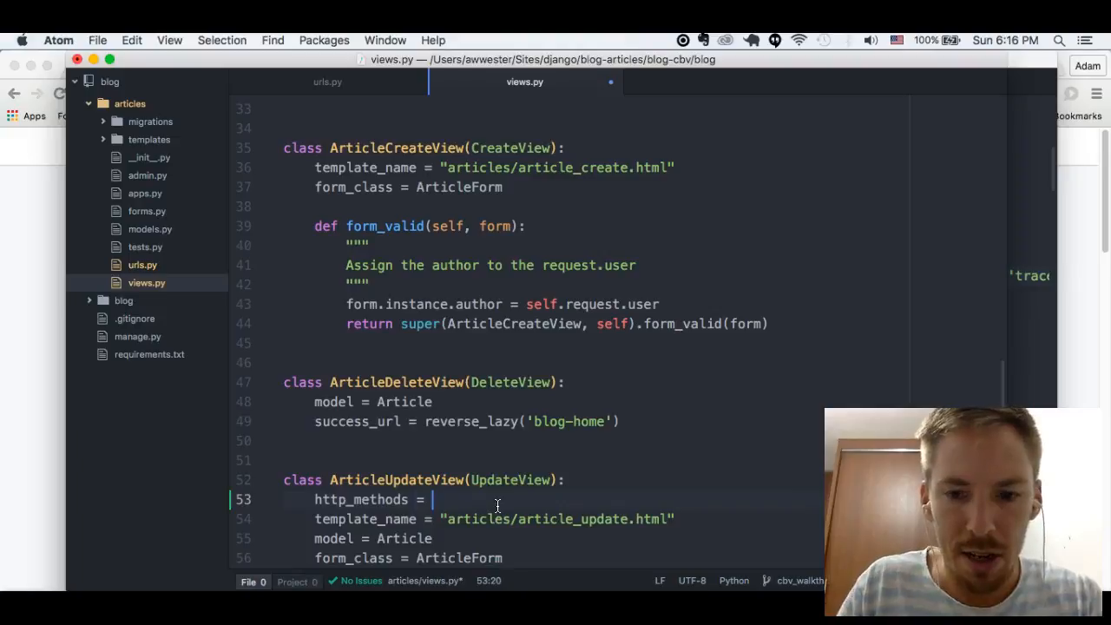
text([''])
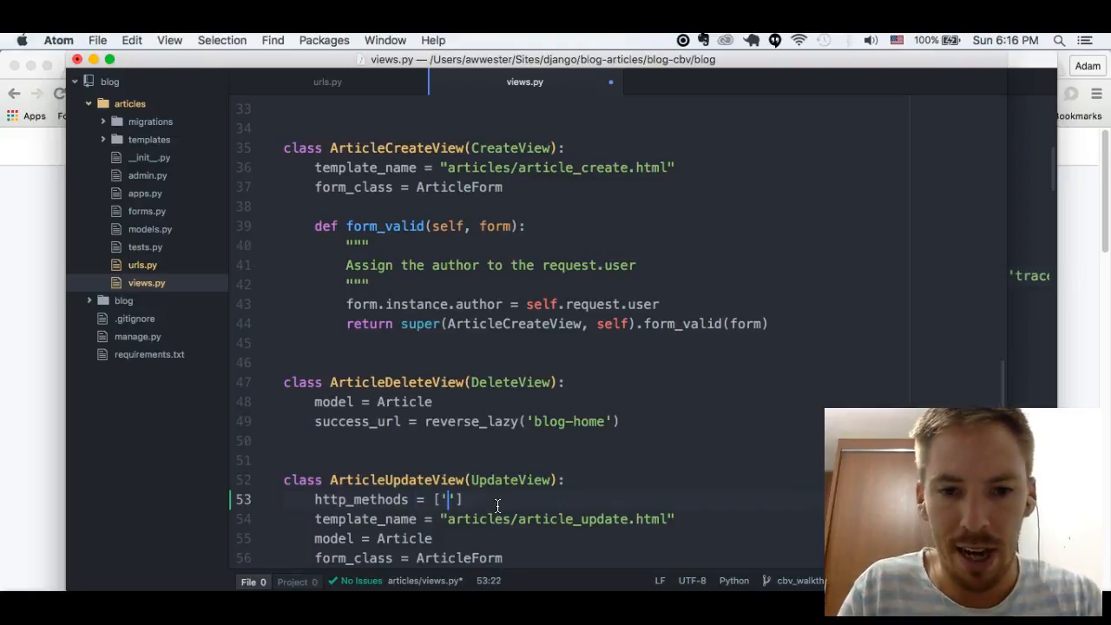
text(get)
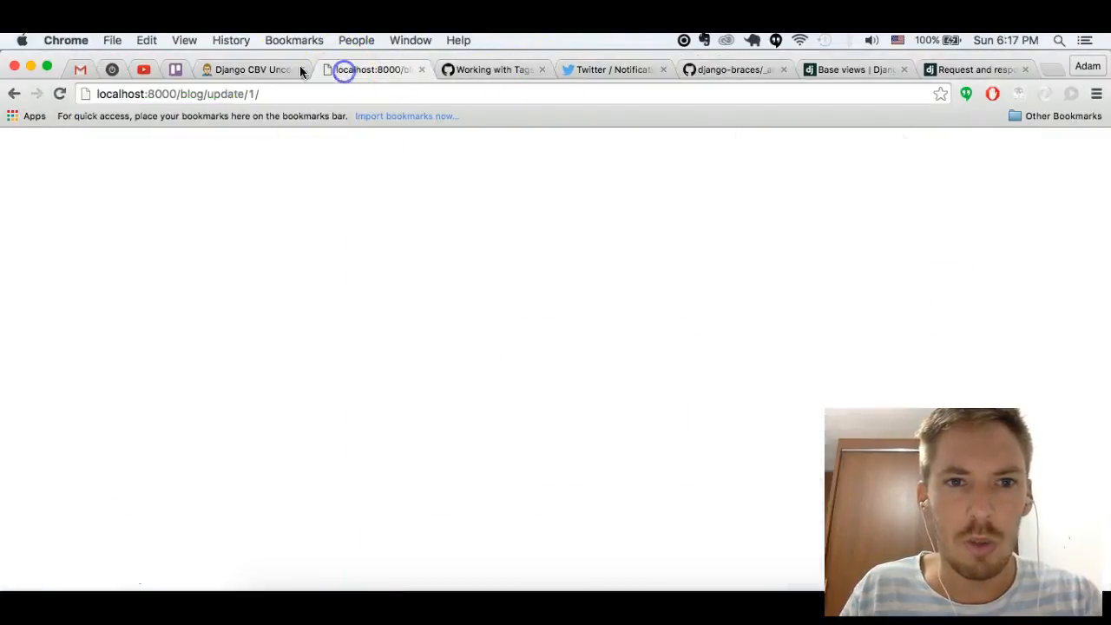
Step: Reload the blog's article update page in Chrome
click(269, 93)
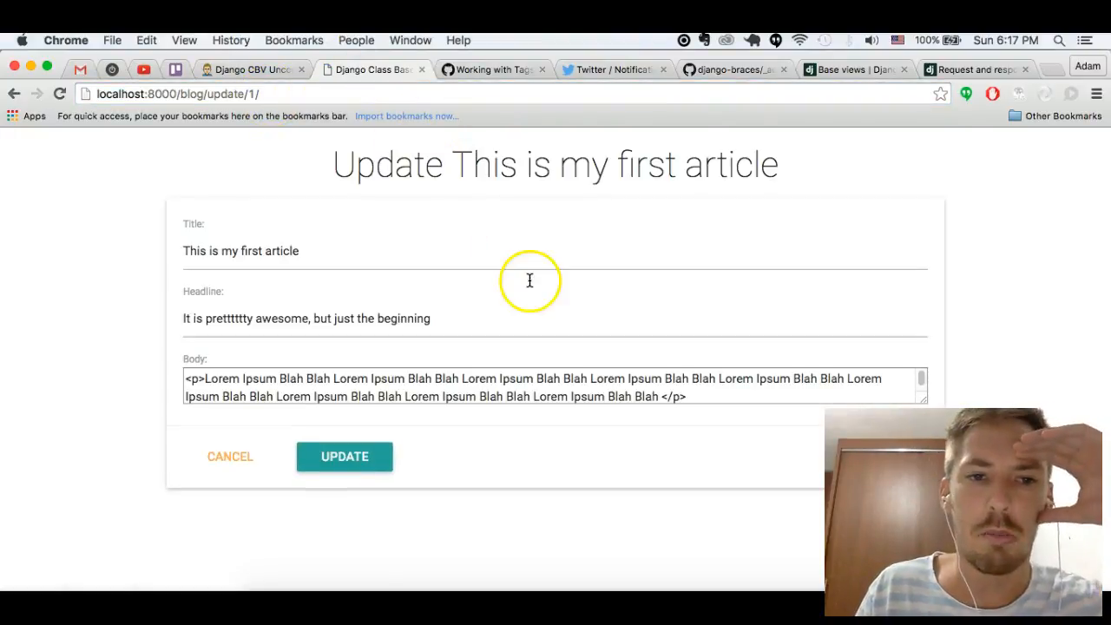
mouse_move(290, 434)
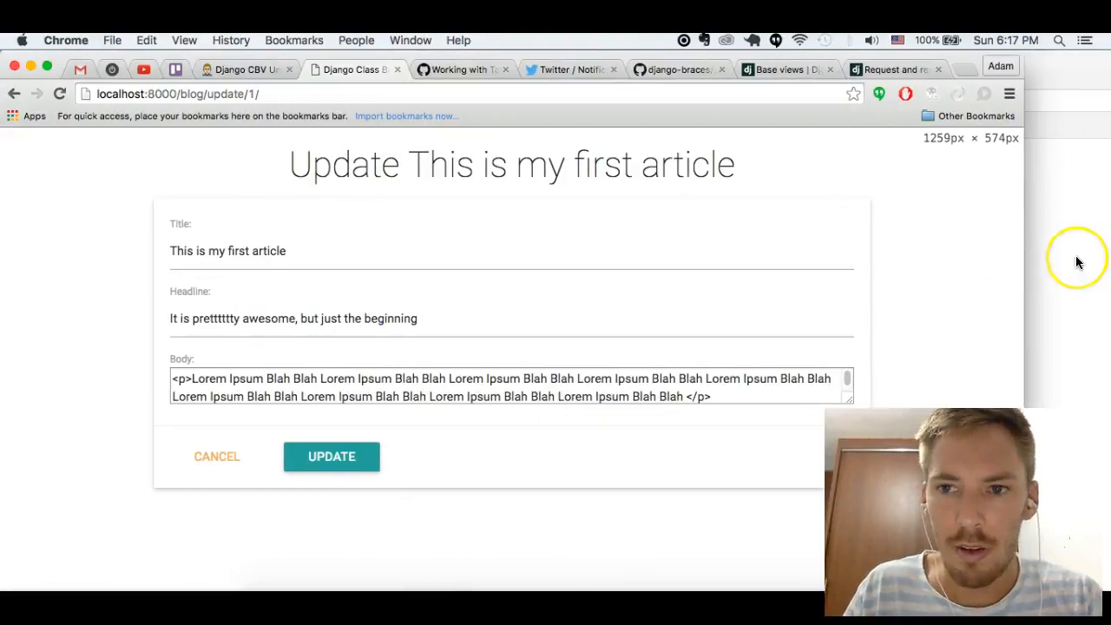
click(331, 456)
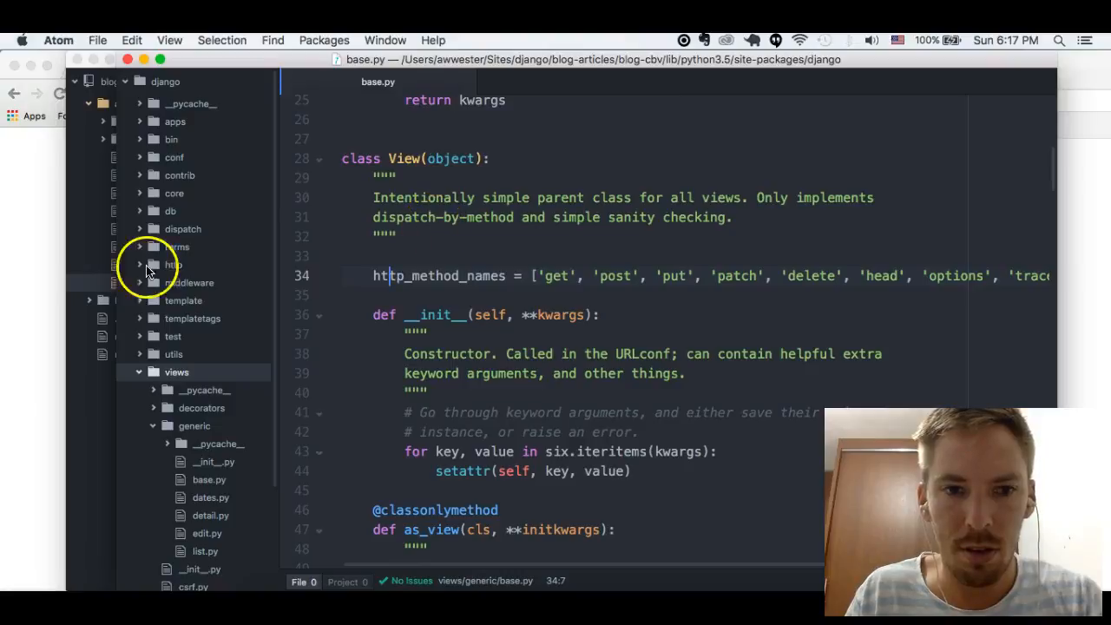
click(524, 82)
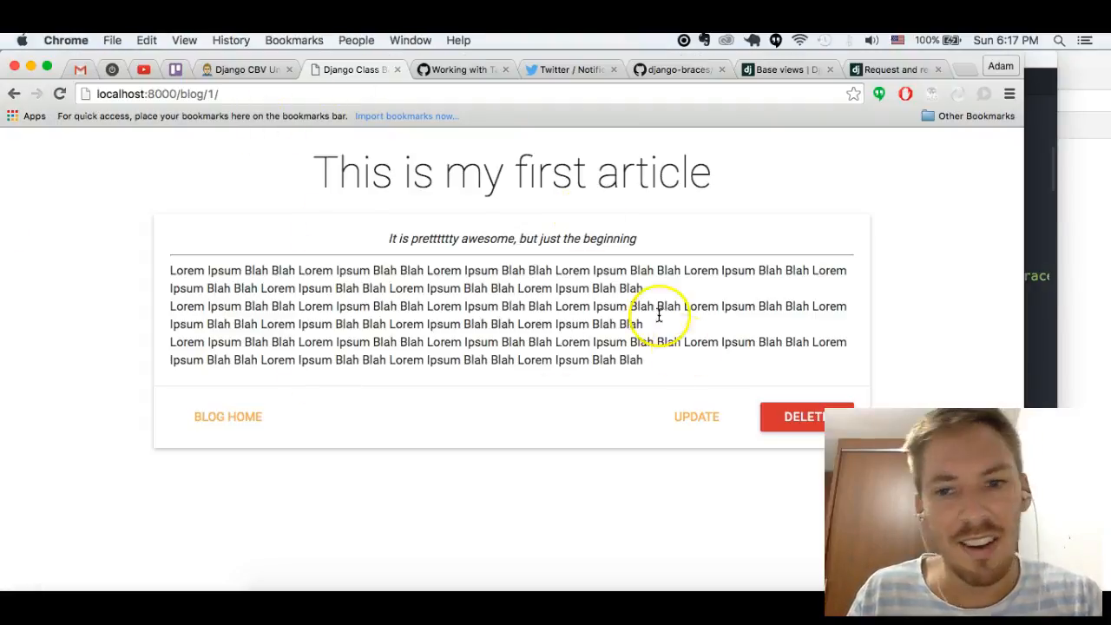
Step: Edit the first article and submit its update form, getting a 405 on the POST
click(696, 416)
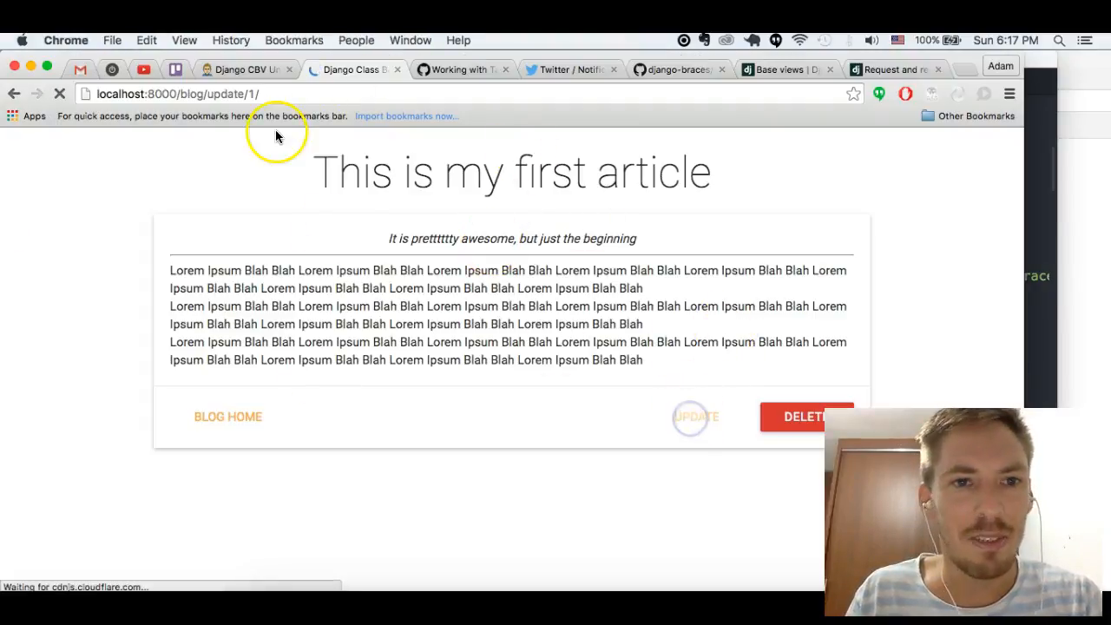
click(695, 416)
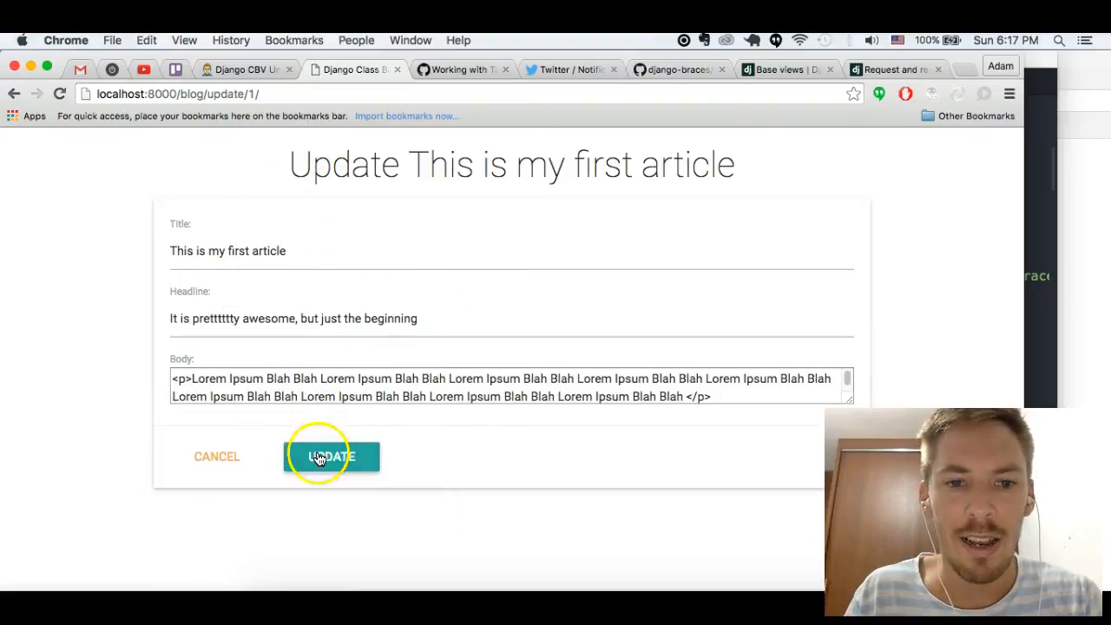
click(330, 456)
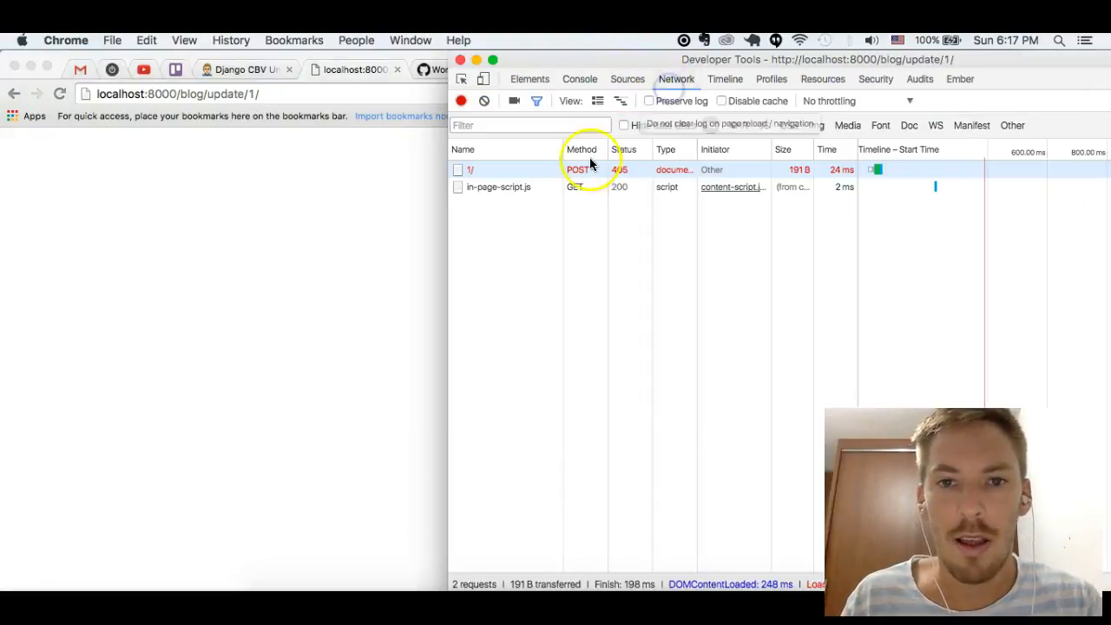
mouse_move(625, 170)
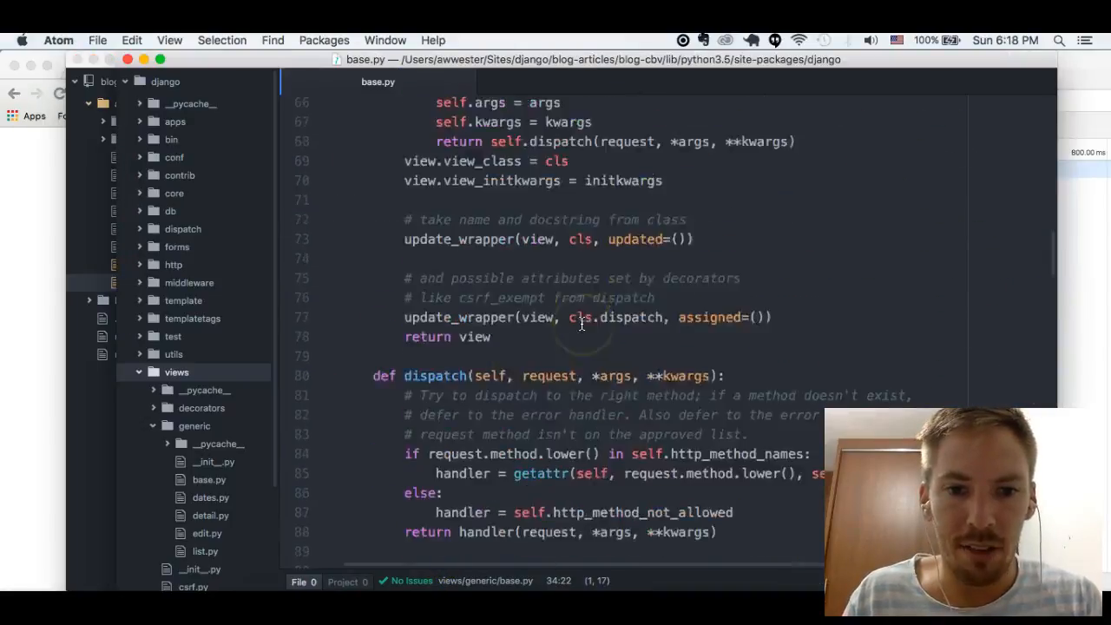
scroll(down, 3)
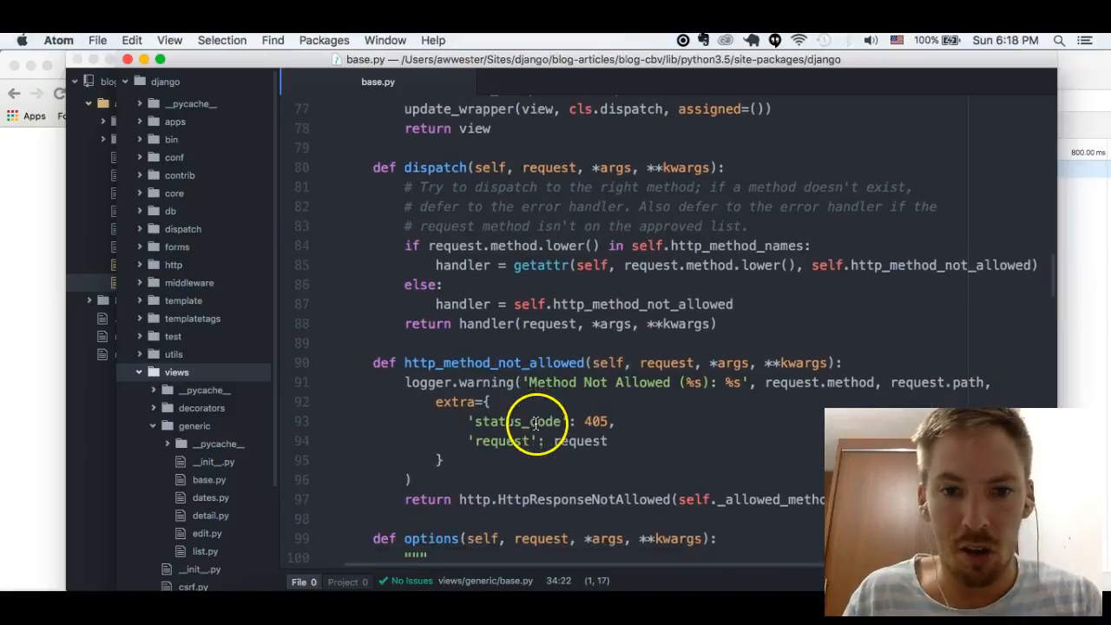
scroll(down, 3)
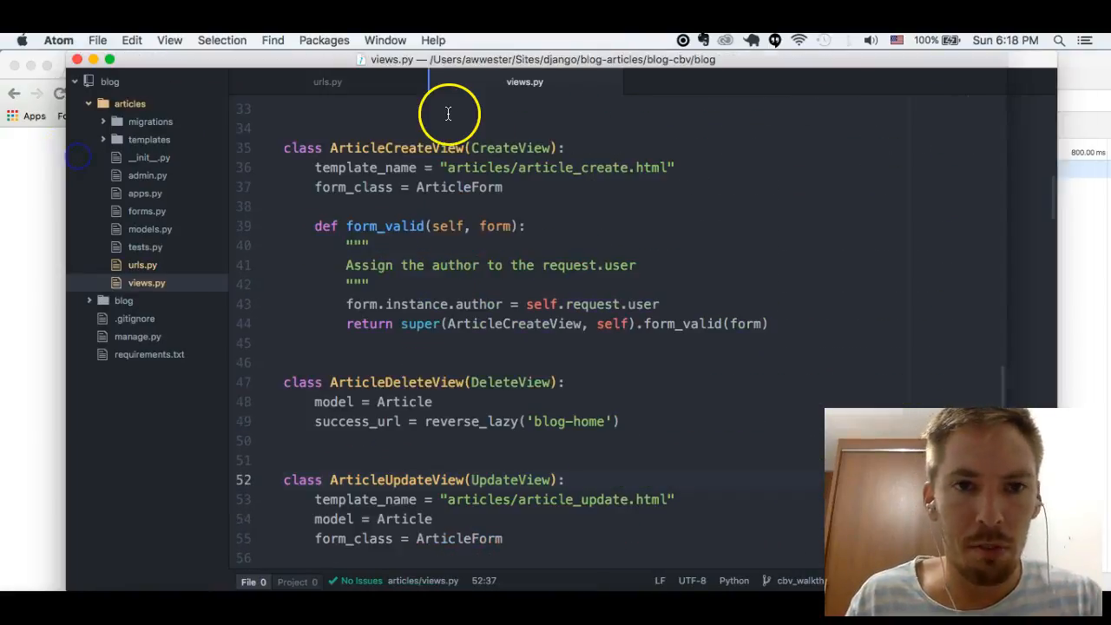
click(327, 82)
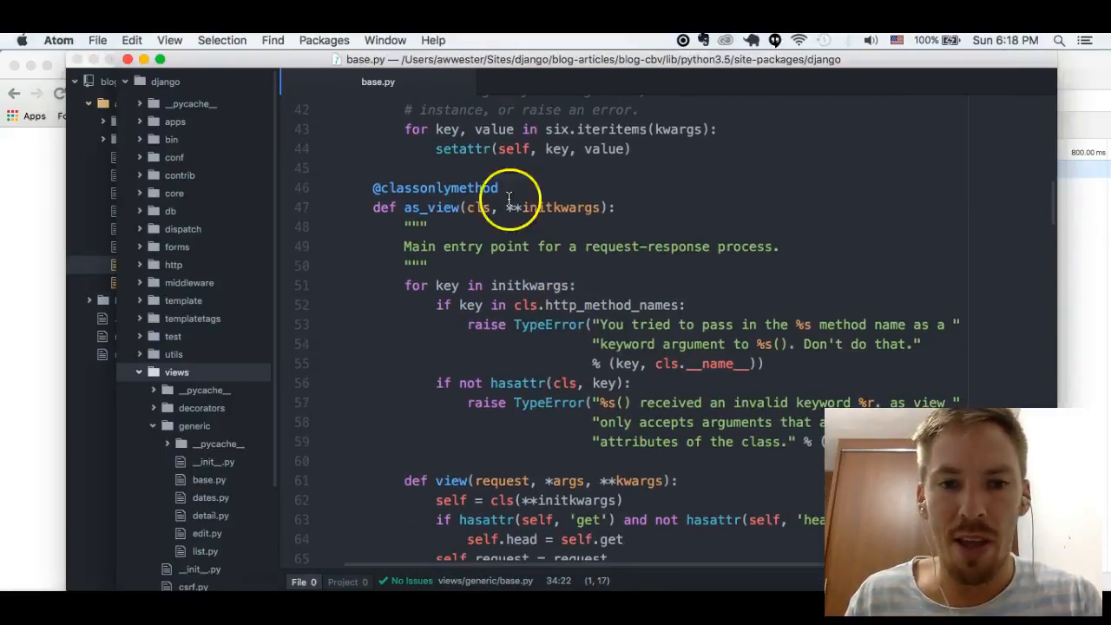
scroll(down, 3)
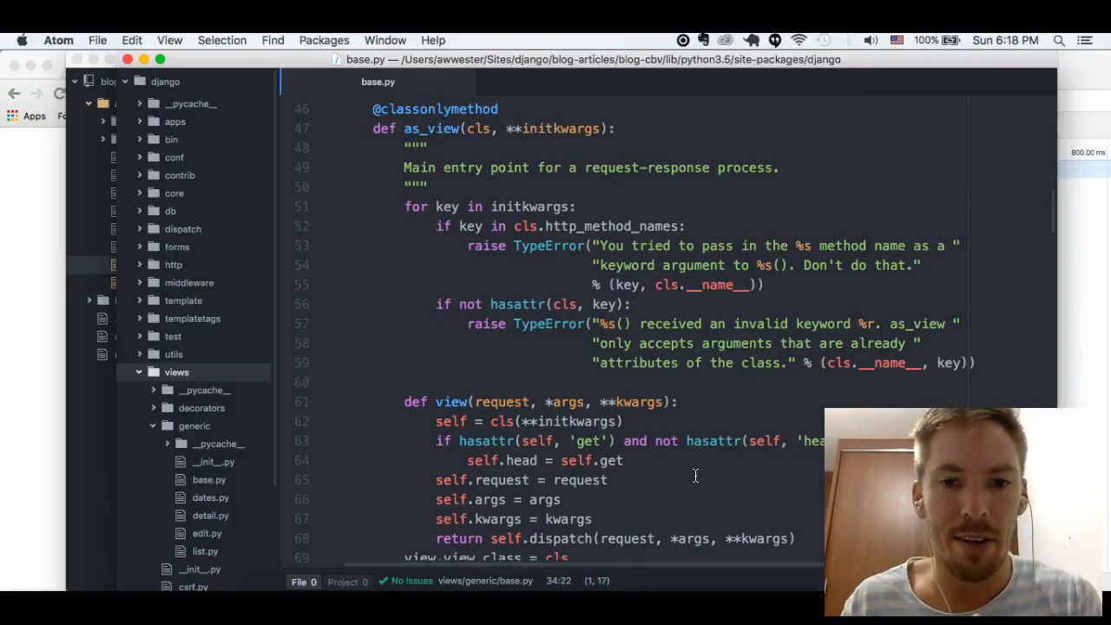
scroll(down, 3)
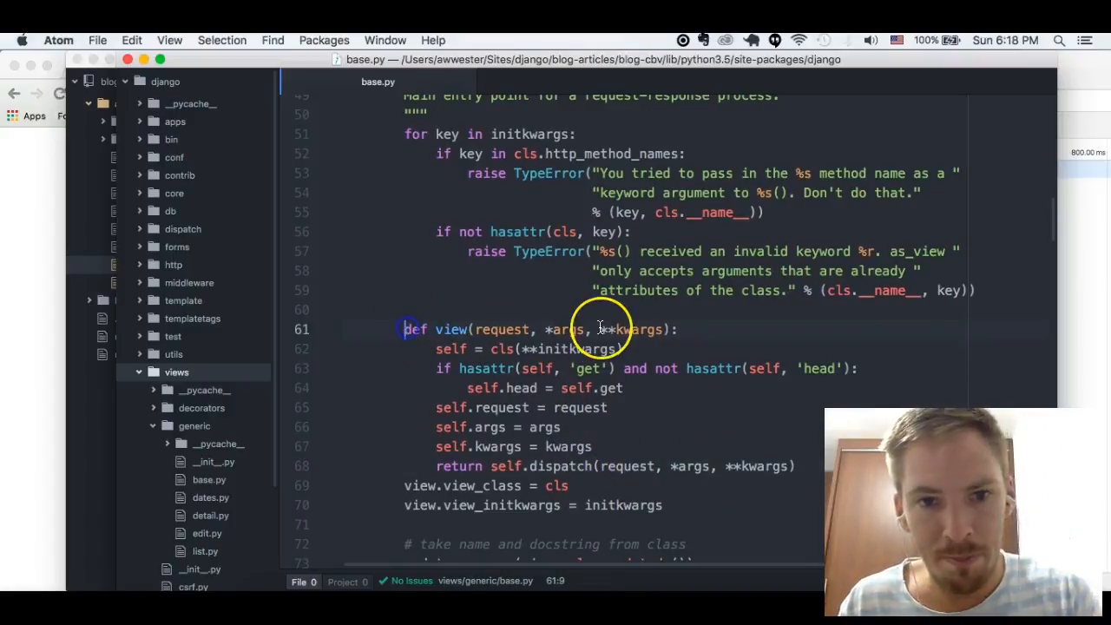
scroll(down, 3)
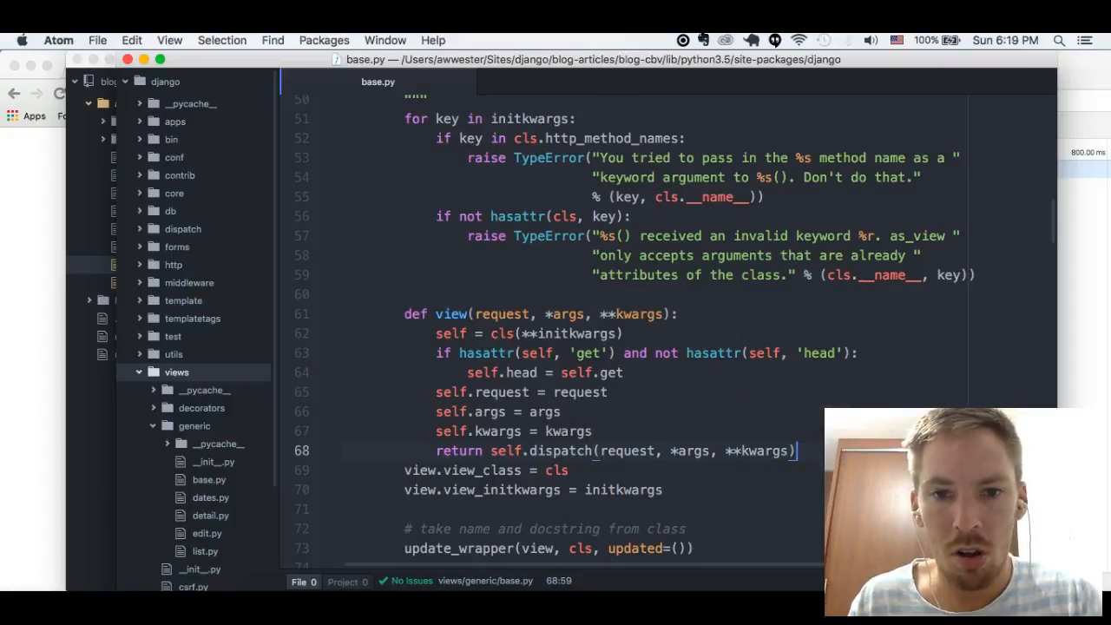
scroll(down, 3)
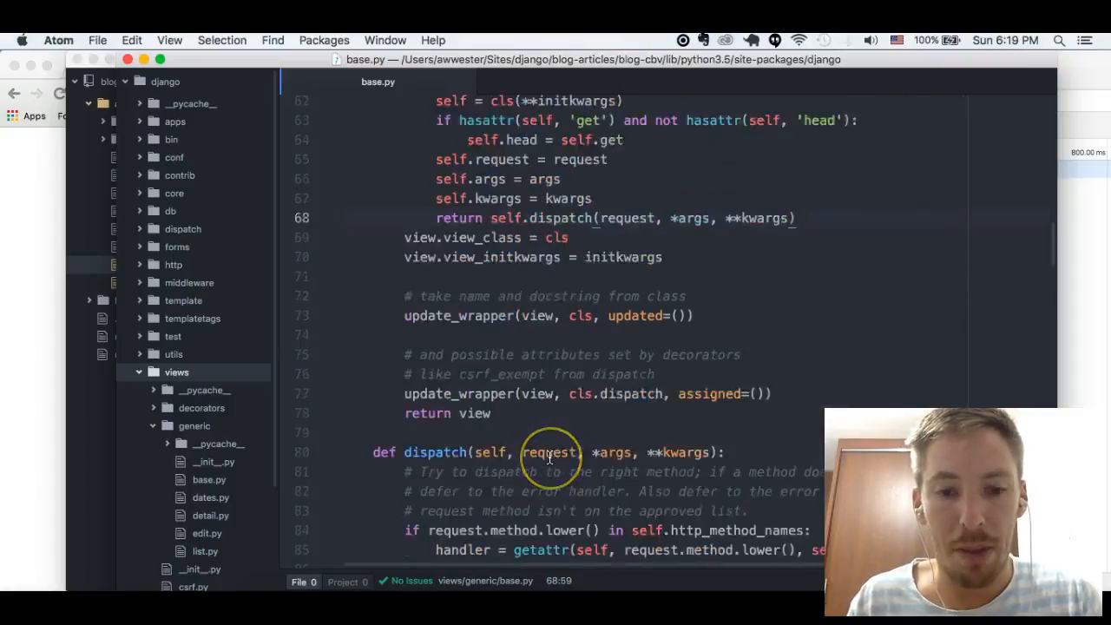
scroll(down, 3)
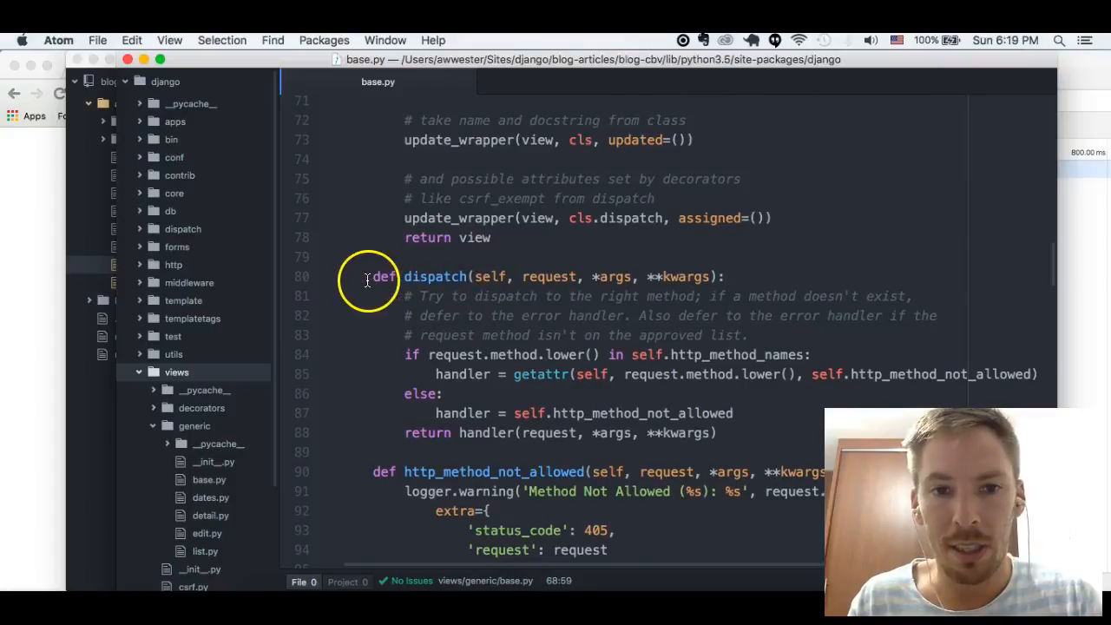
click(371, 276)
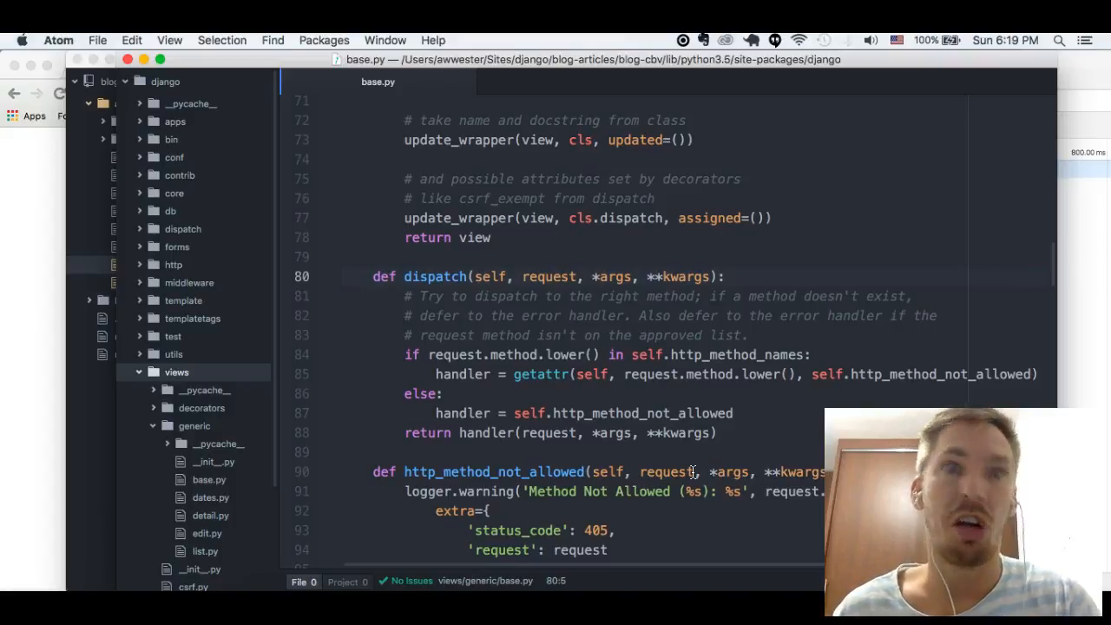
click(142, 263)
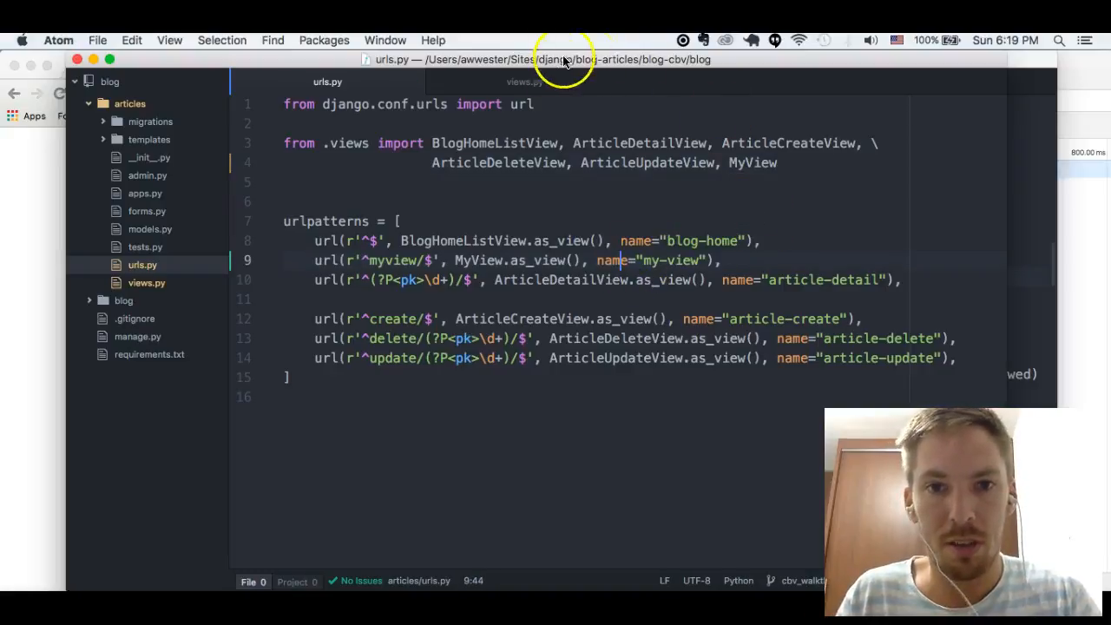
click(521, 81)
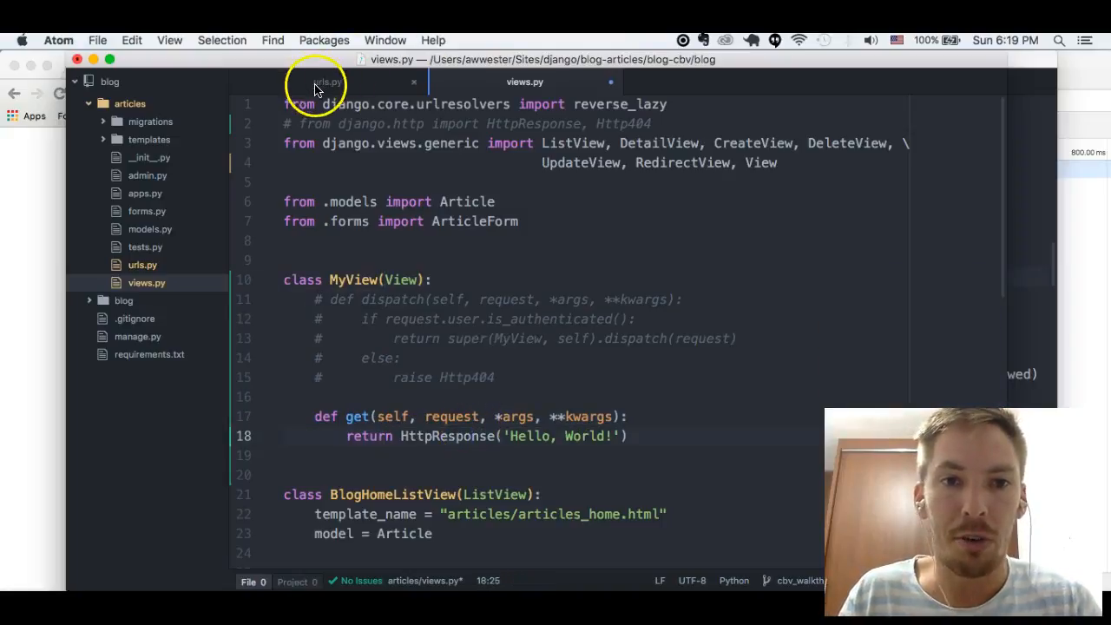
click(327, 82)
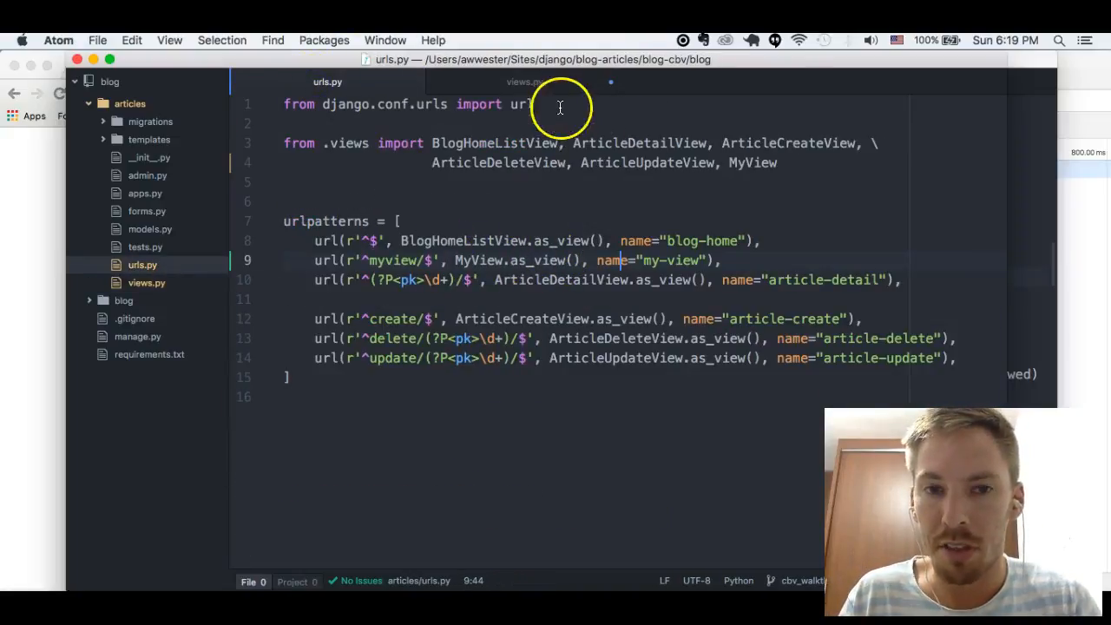
click(518, 82)
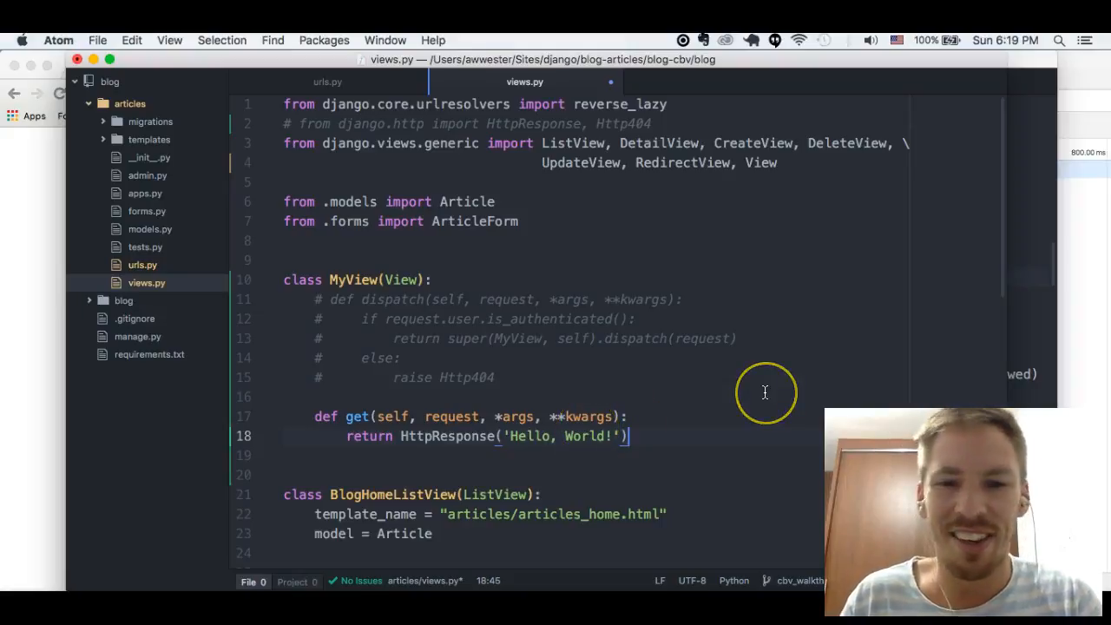
mouse_move(653, 396)
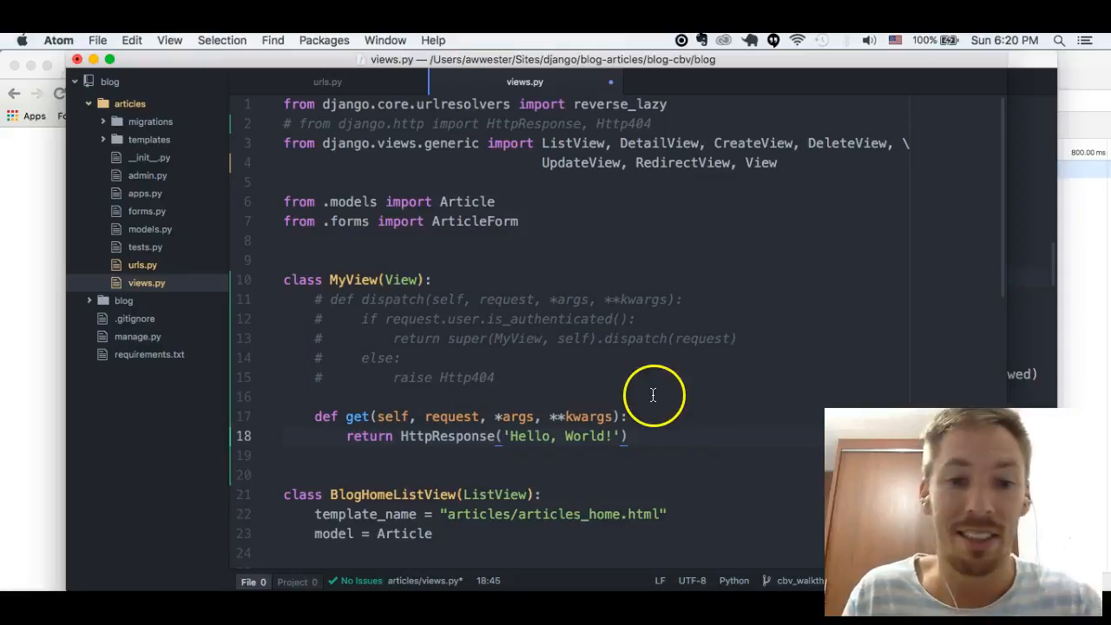
scroll(down, 3)
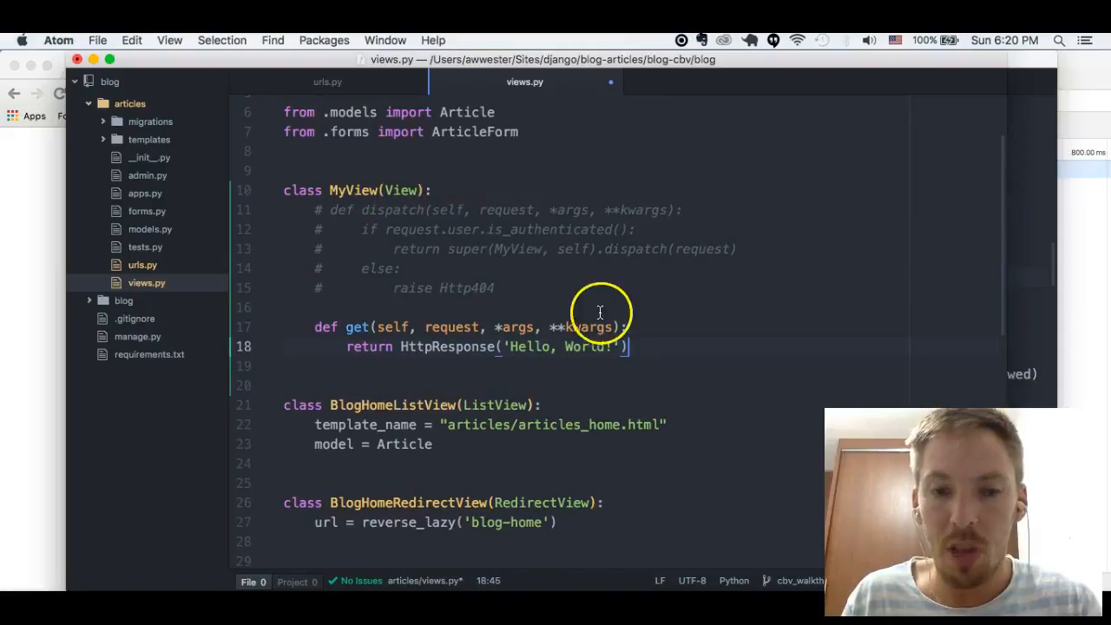
mouse_move(378, 210)
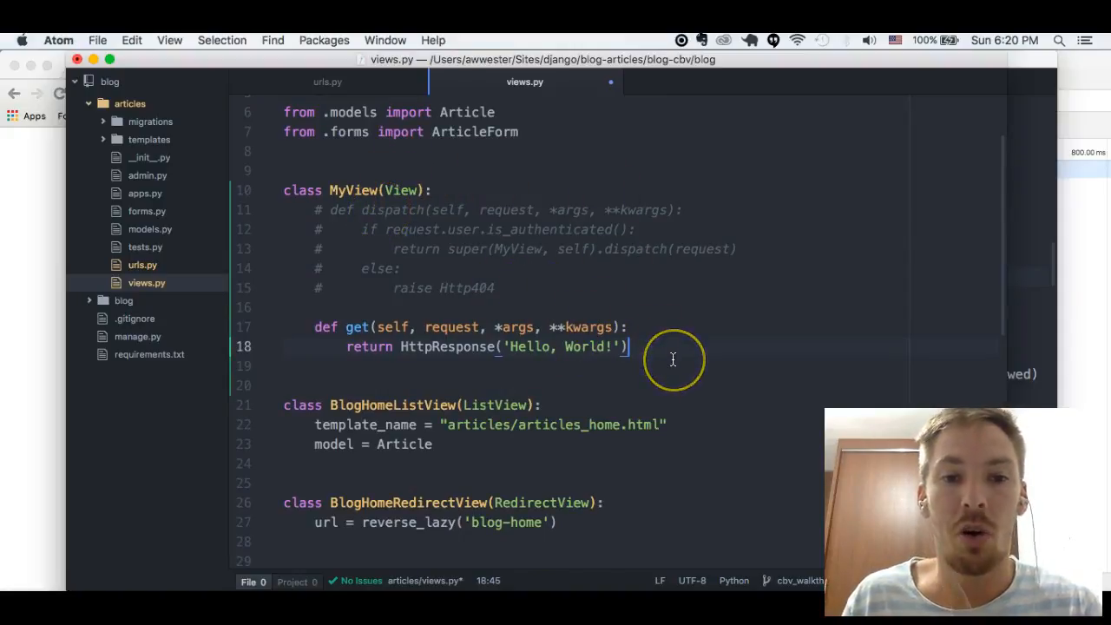
mouse_move(479, 437)
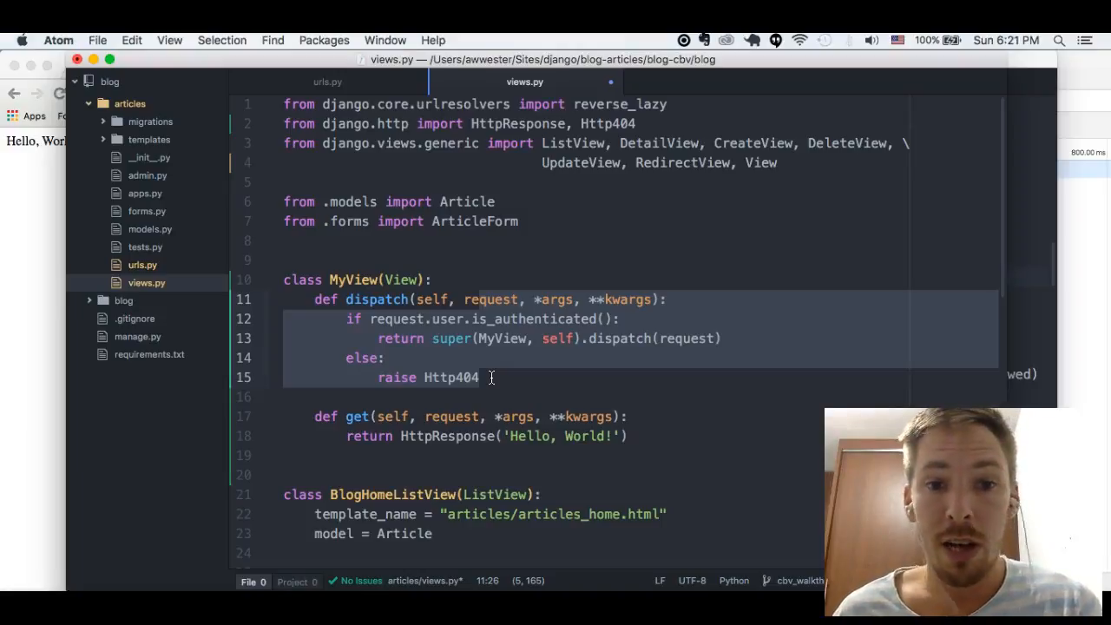
Step: Walk through dispatch's request argument, super call and Http404 else branch in MyView
click(477, 299)
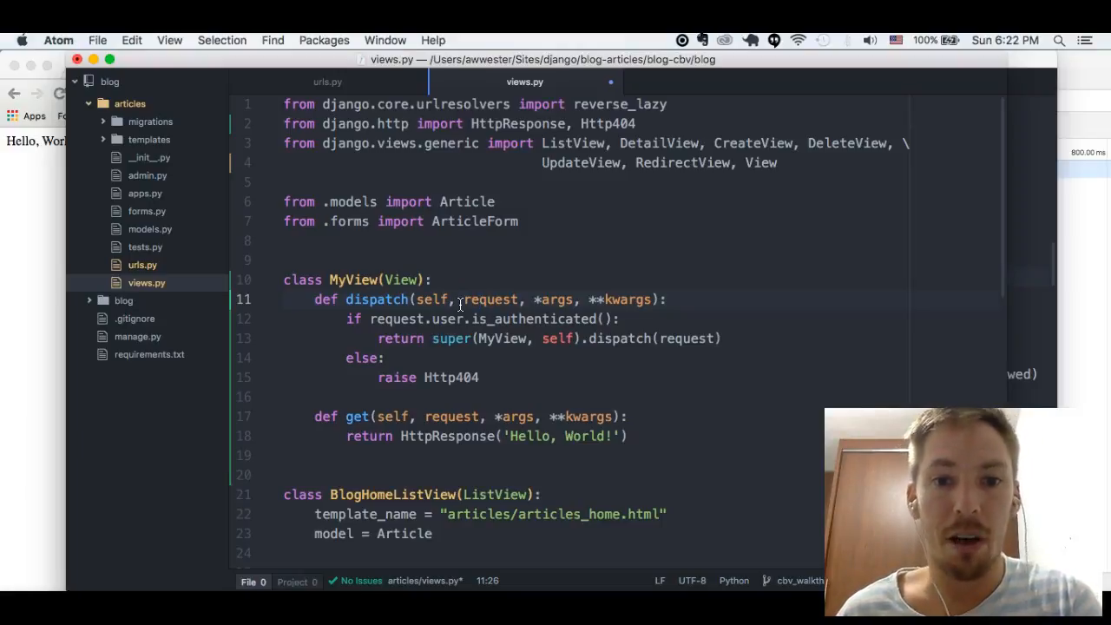
mouse_move(349, 320)
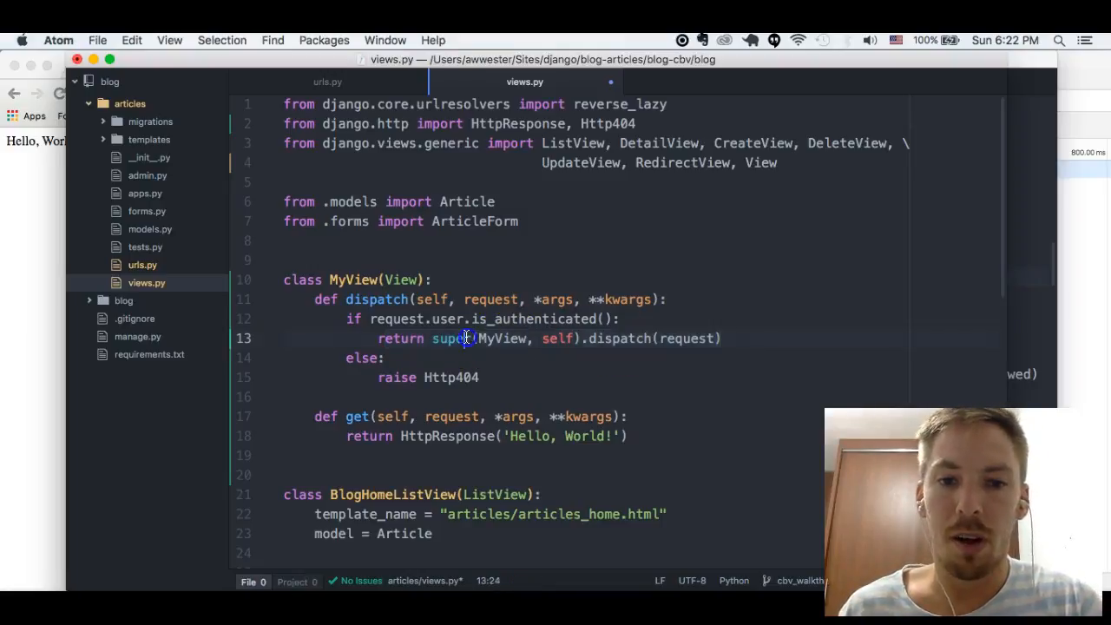
double_click(451, 339)
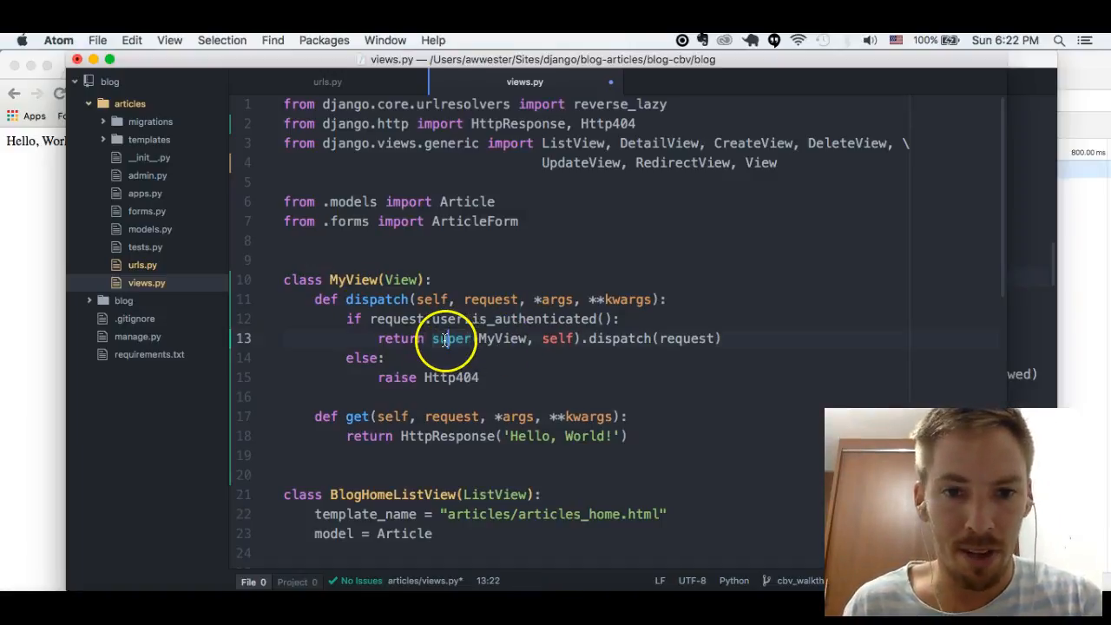
mouse_move(560, 351)
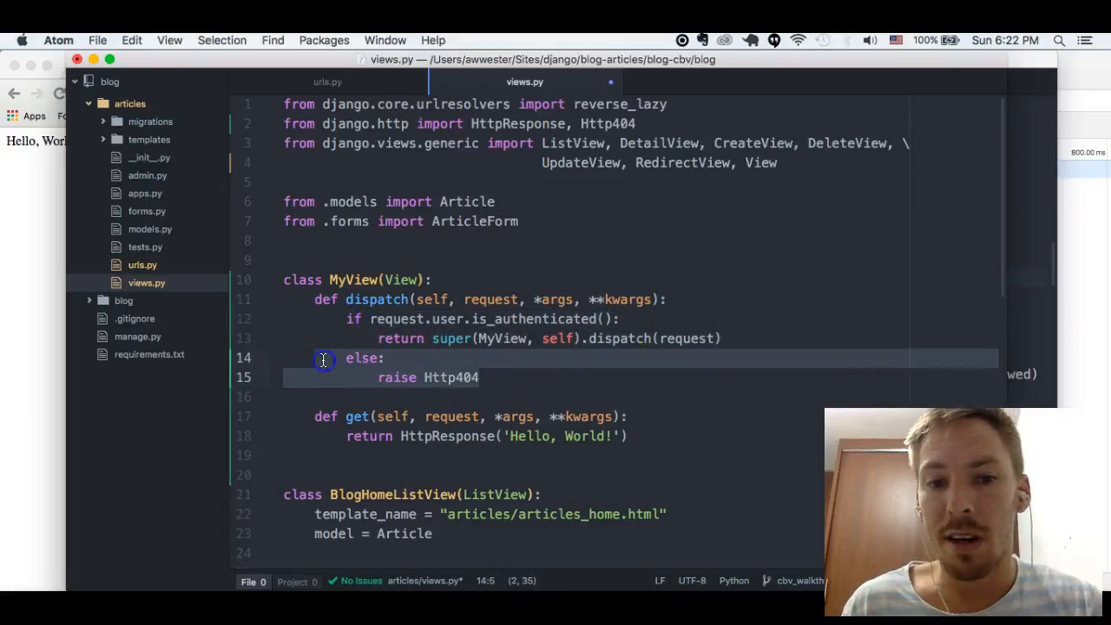
click(462, 339)
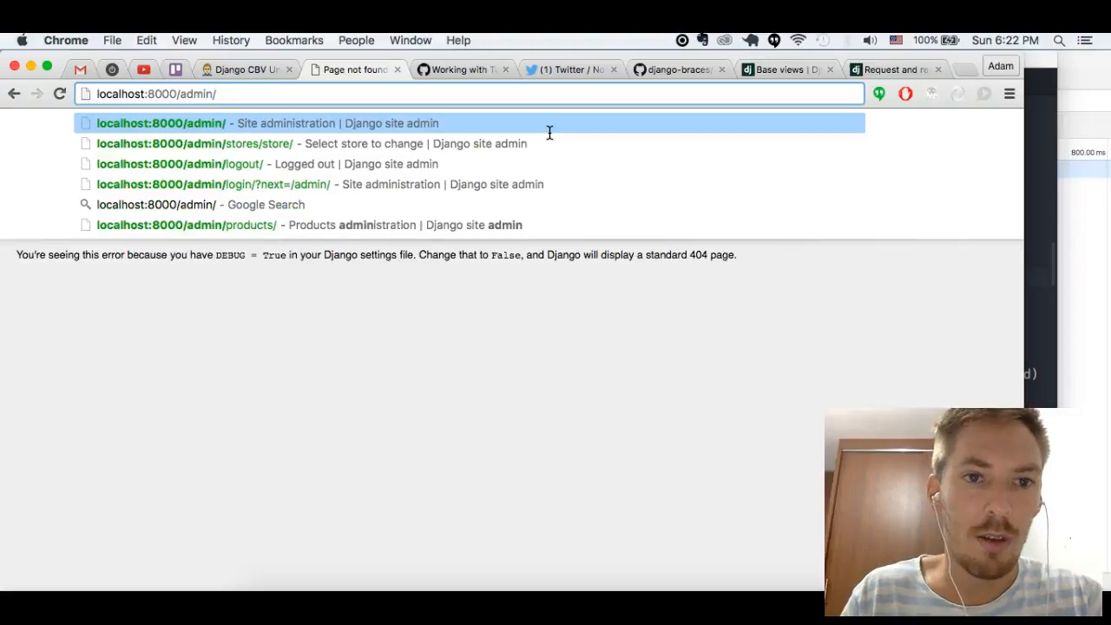
Step: Log in at admin/login/?next=/blog/myview/ as admin, reaching Hello, World!
text(login/?)
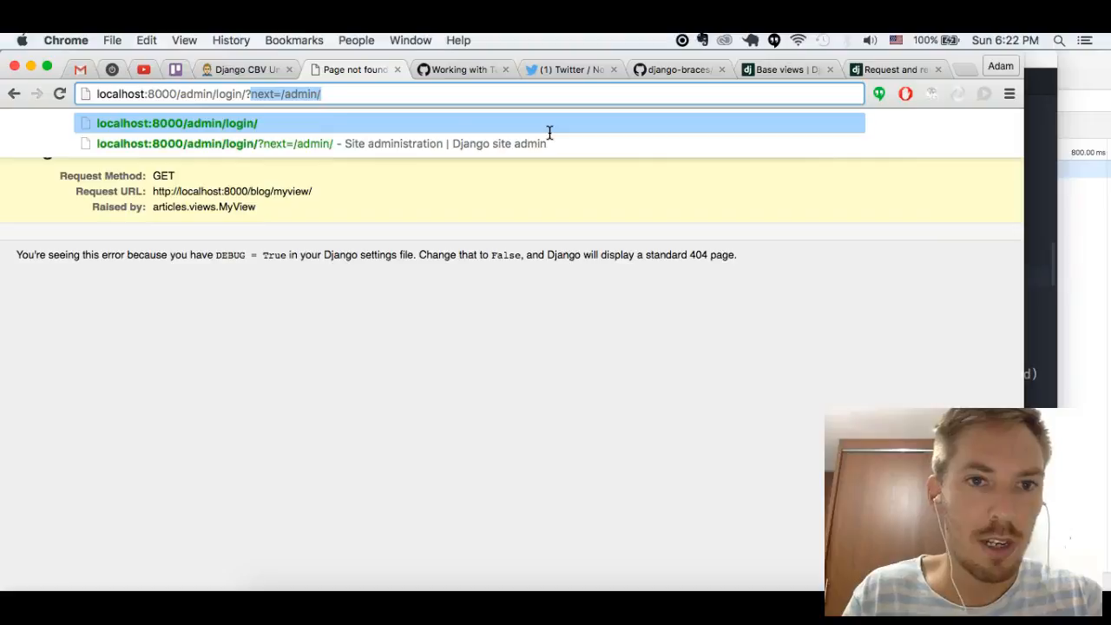
text(nex=blog/myview/)
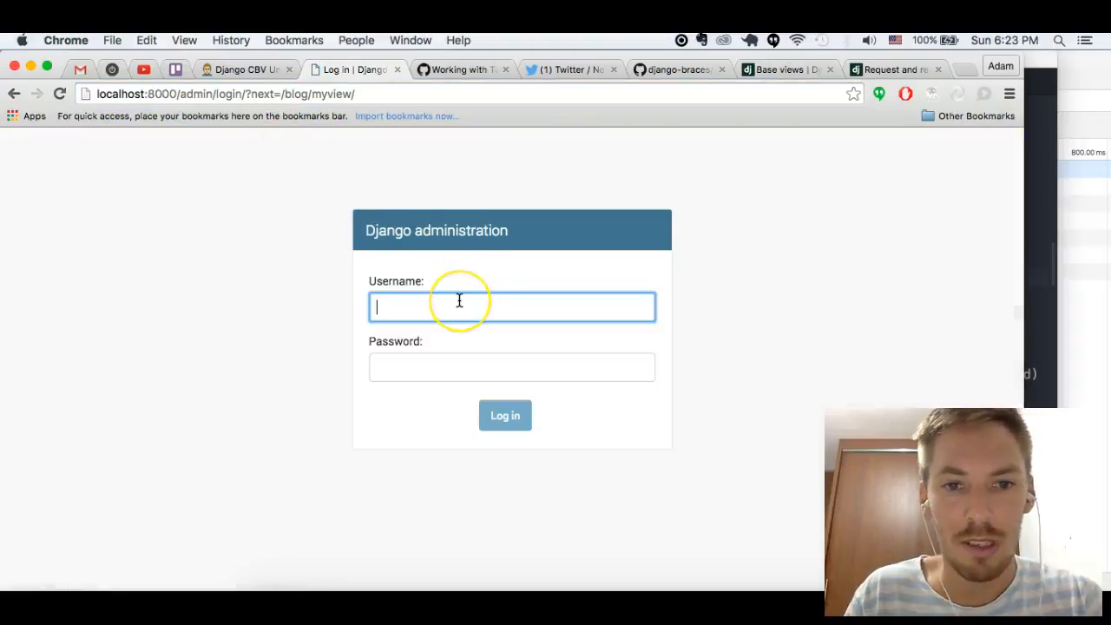
text(admin)
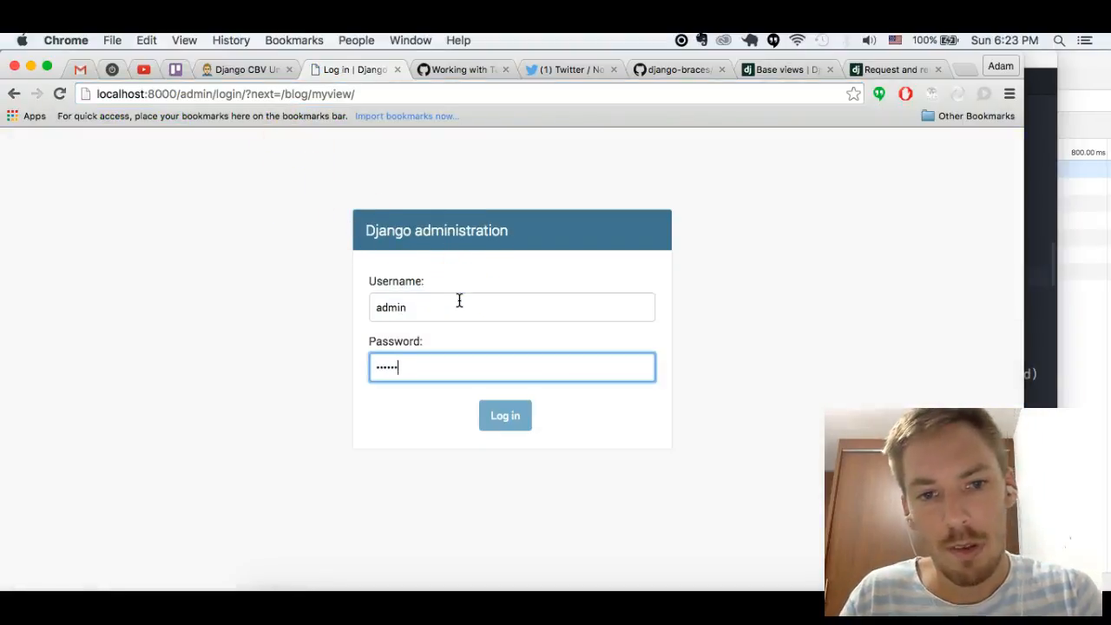
click(505, 415)
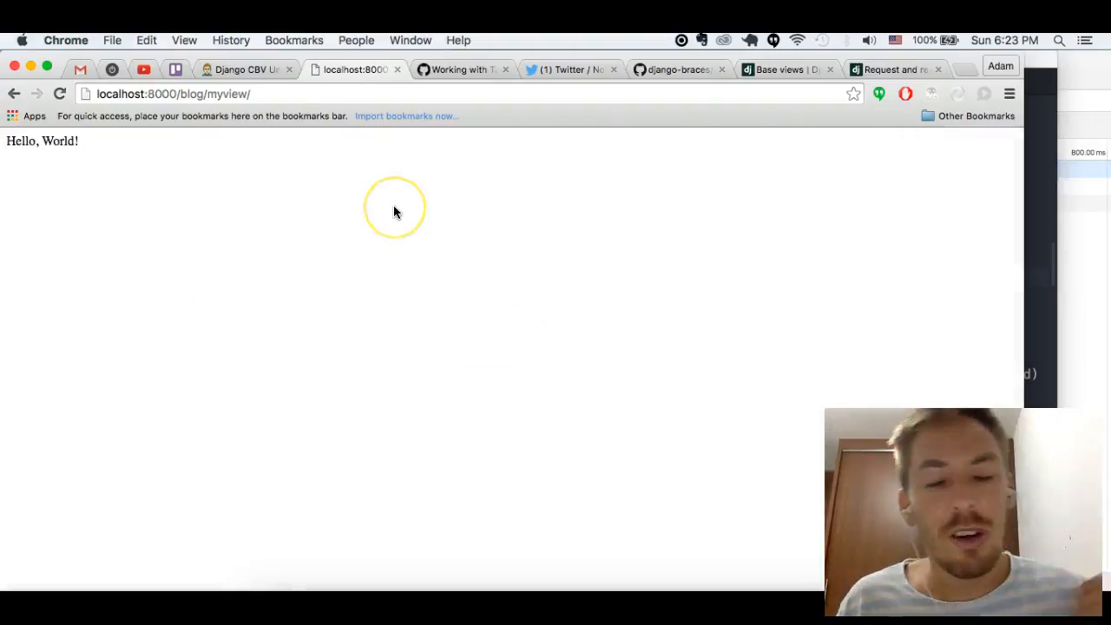
mouse_move(395, 212)
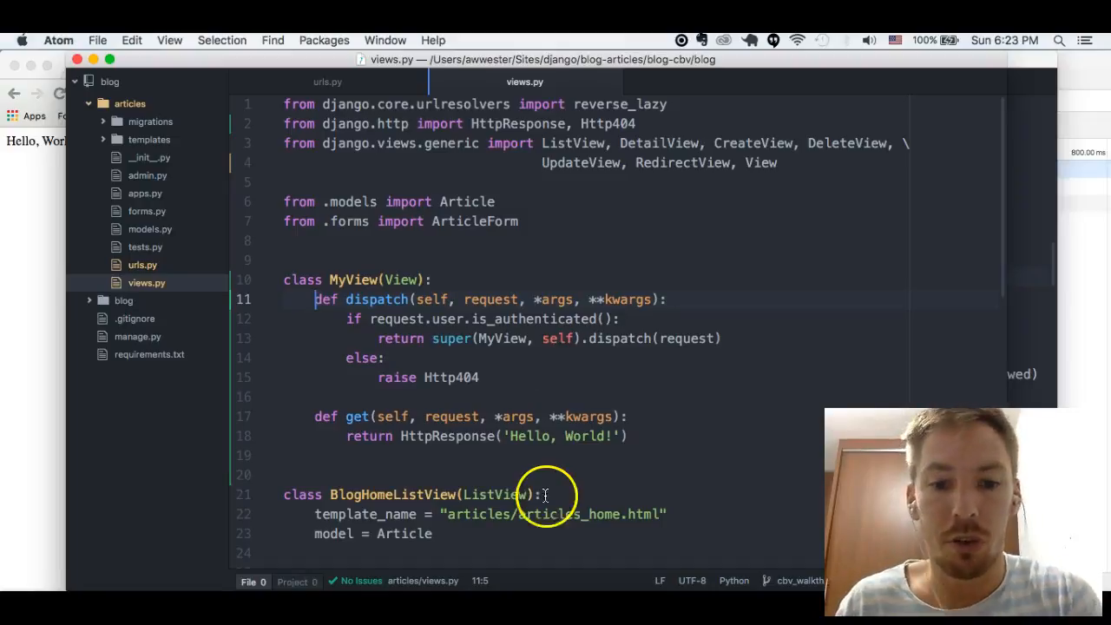
mouse_move(530, 586)
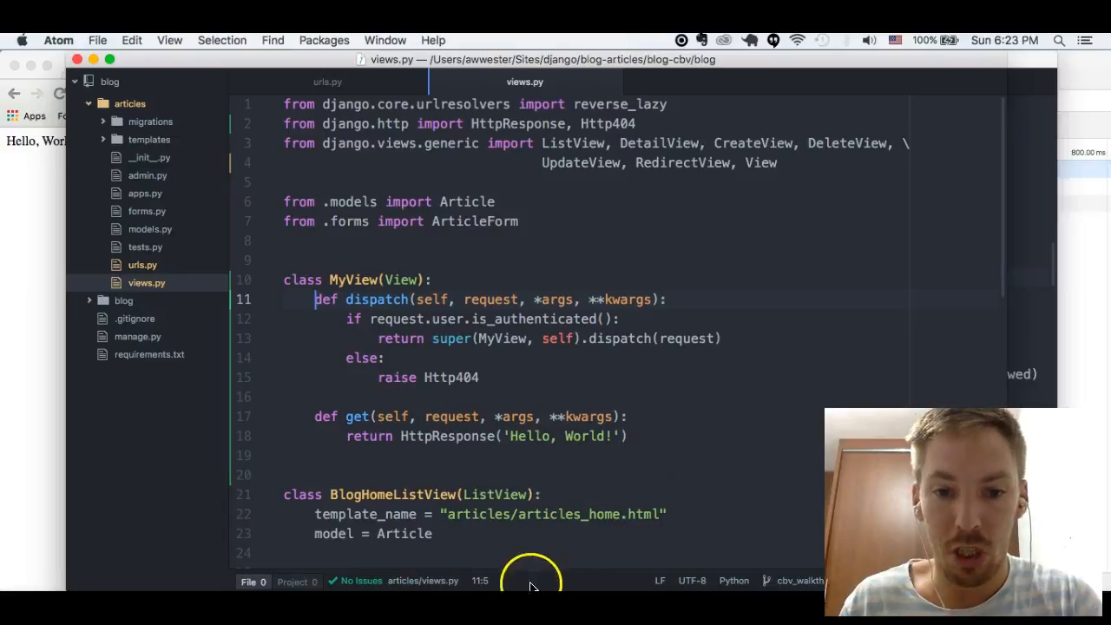
mouse_move(986, 375)
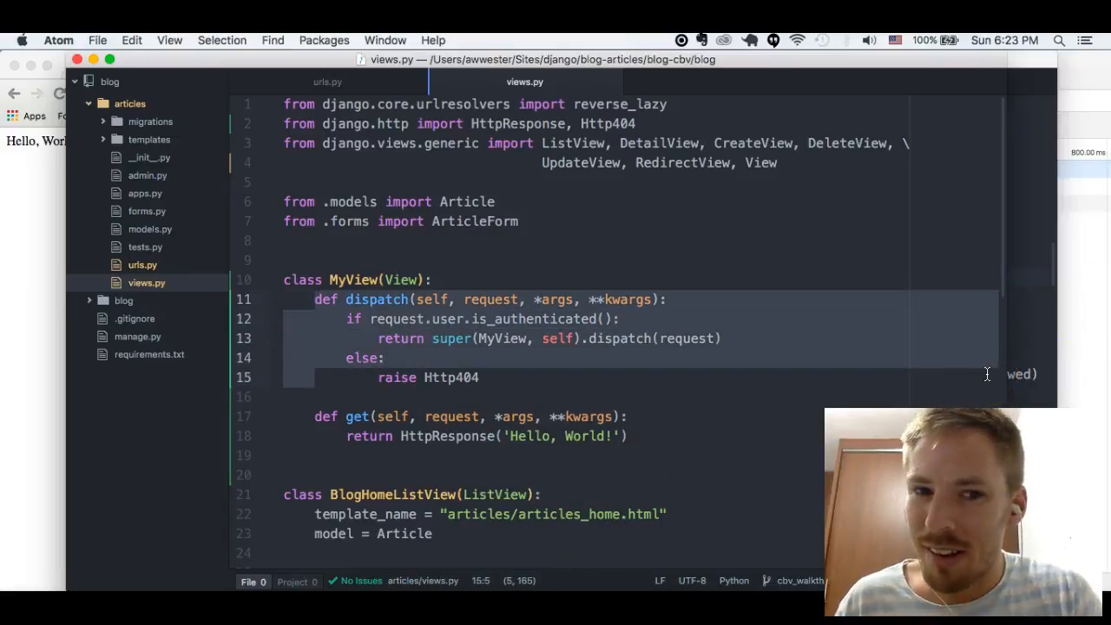
Step: Add LoginRequiredMixin to MyView's base classes in place of the dispatch check
scroll(down, 3)
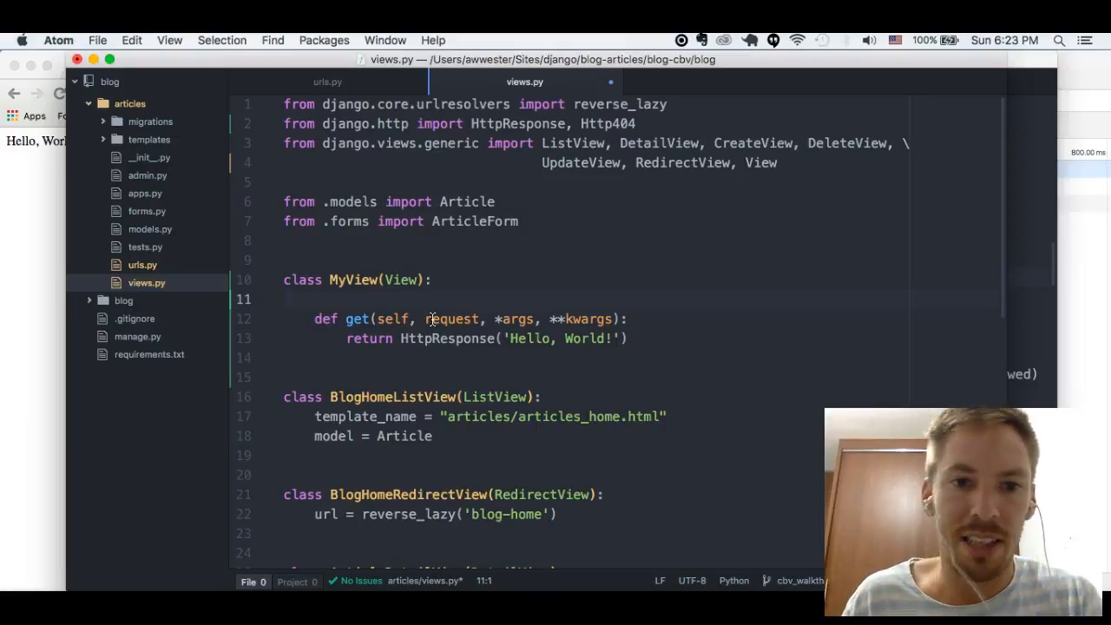
text(, Logi)
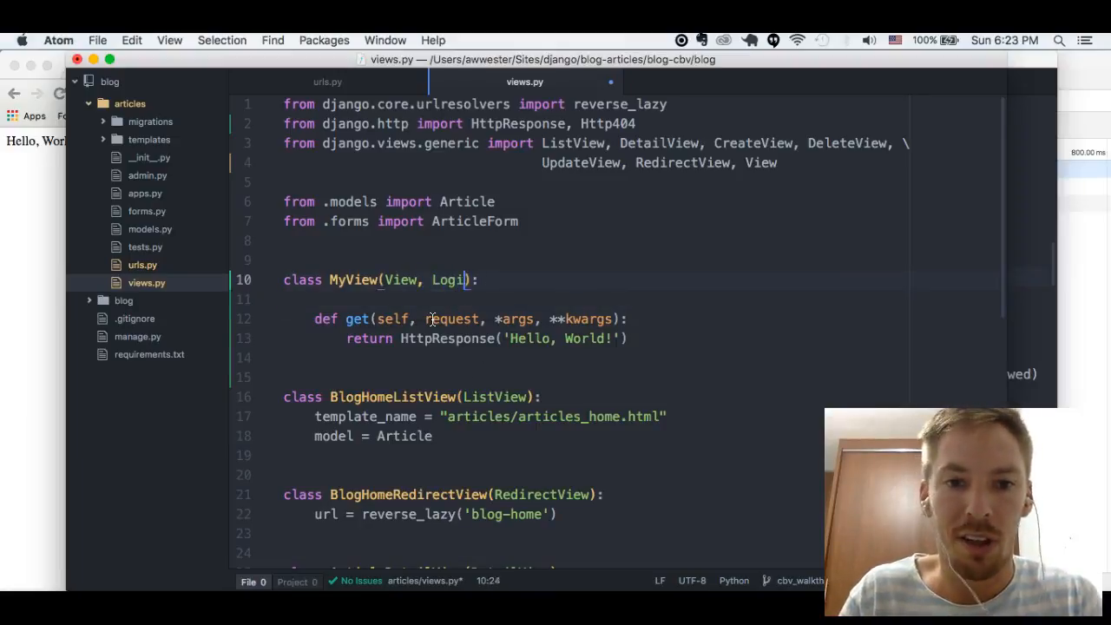
text(n)
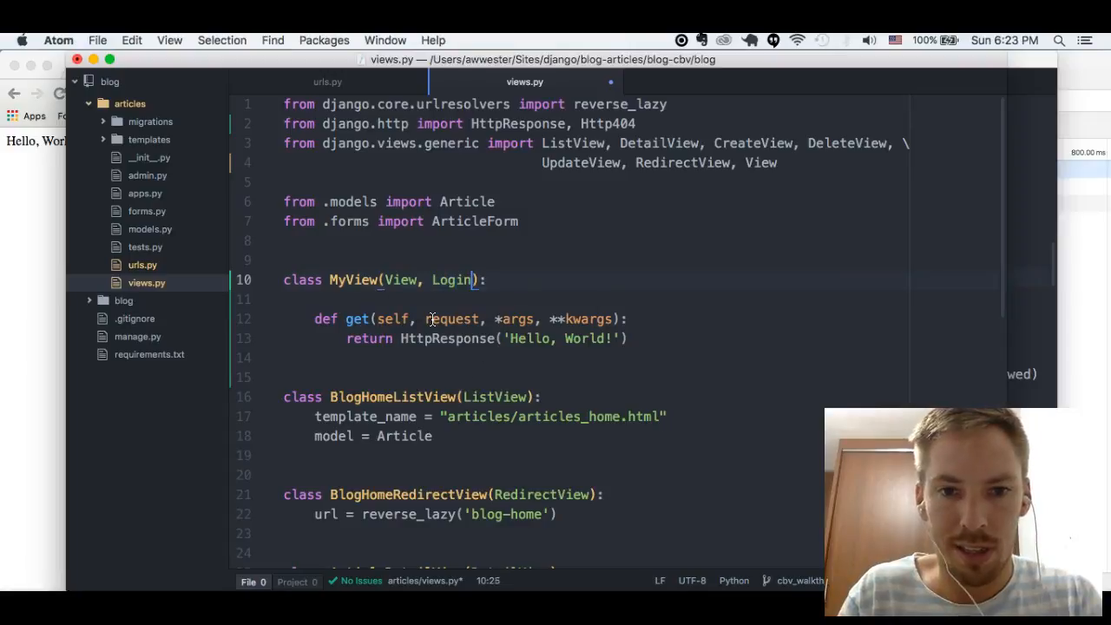
text(Required)
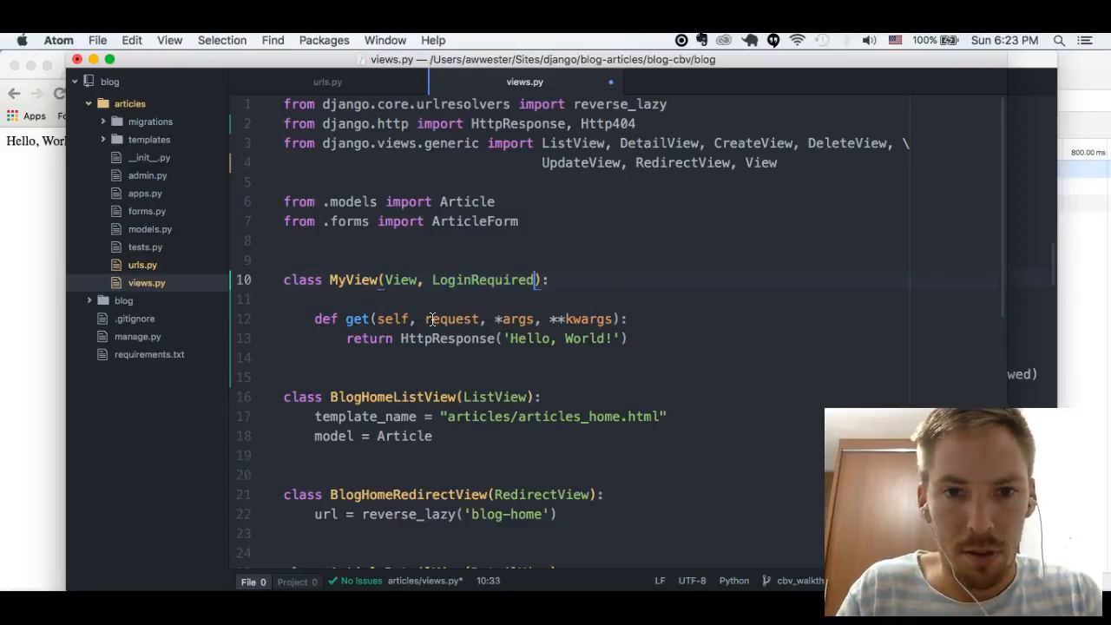
text(Mixin)
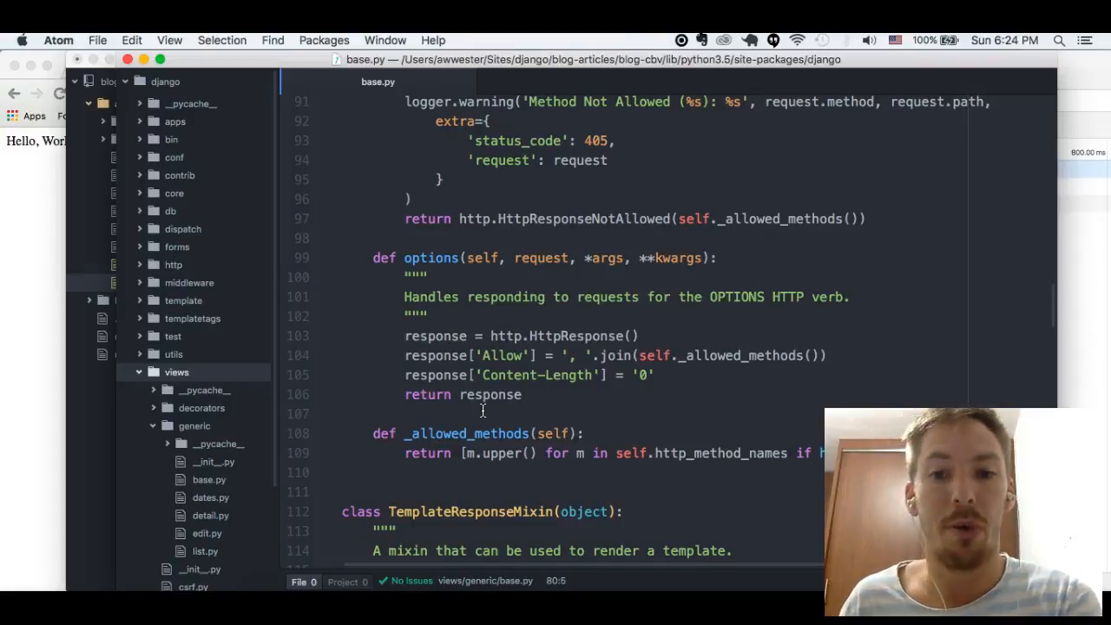
Step: Browse base.py from View's Allow header line down to TemplateResponseMixin and TemplateView
click(434, 336)
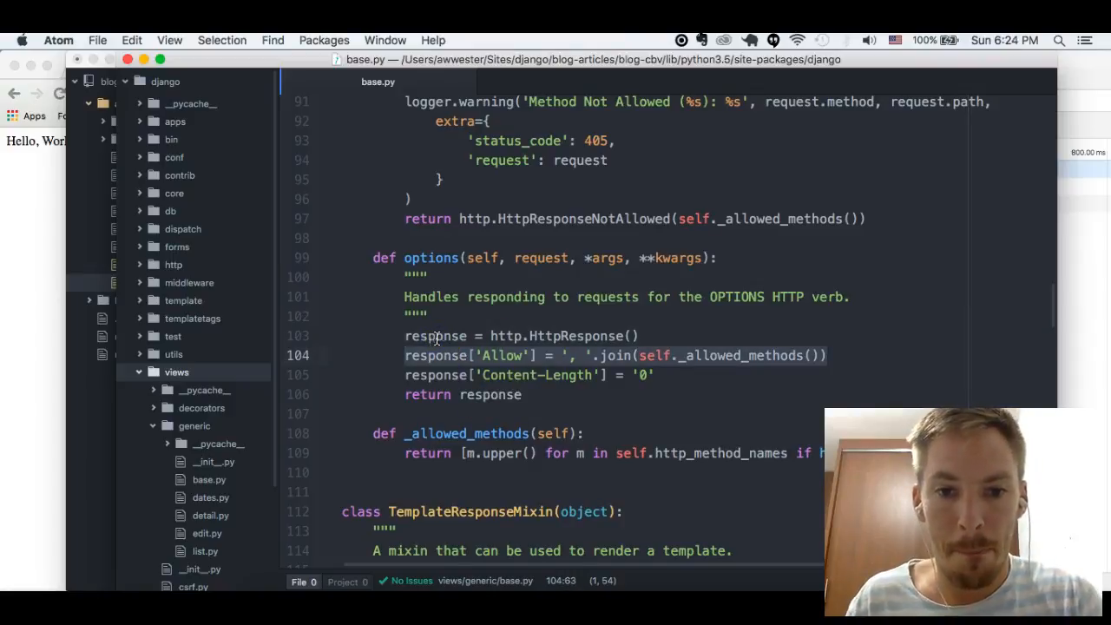
scroll(up, 3)
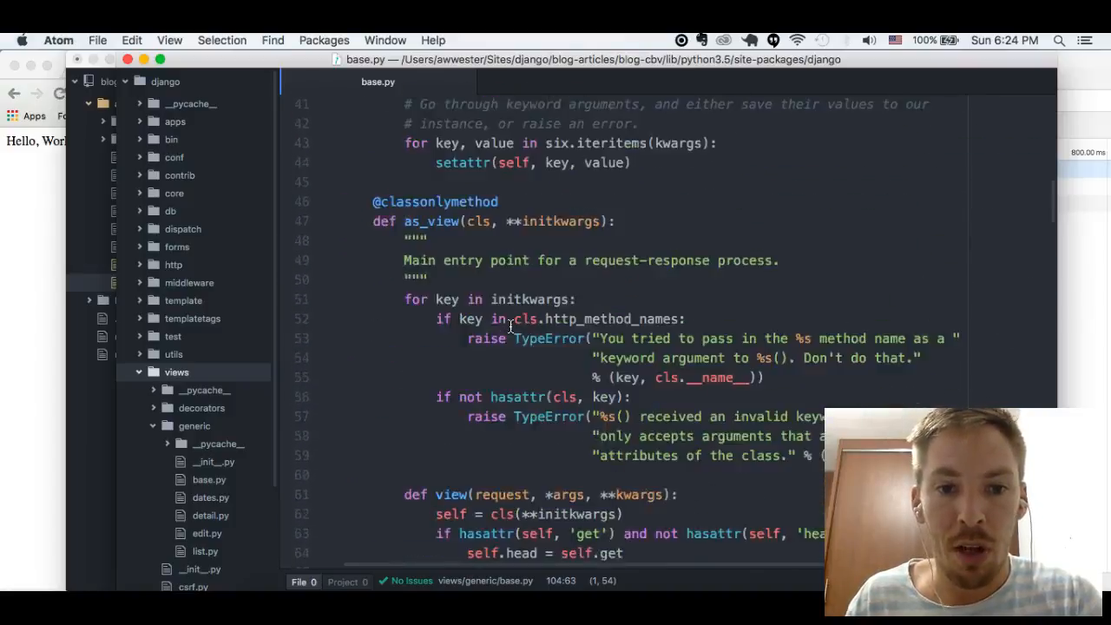
scroll(down, 3)
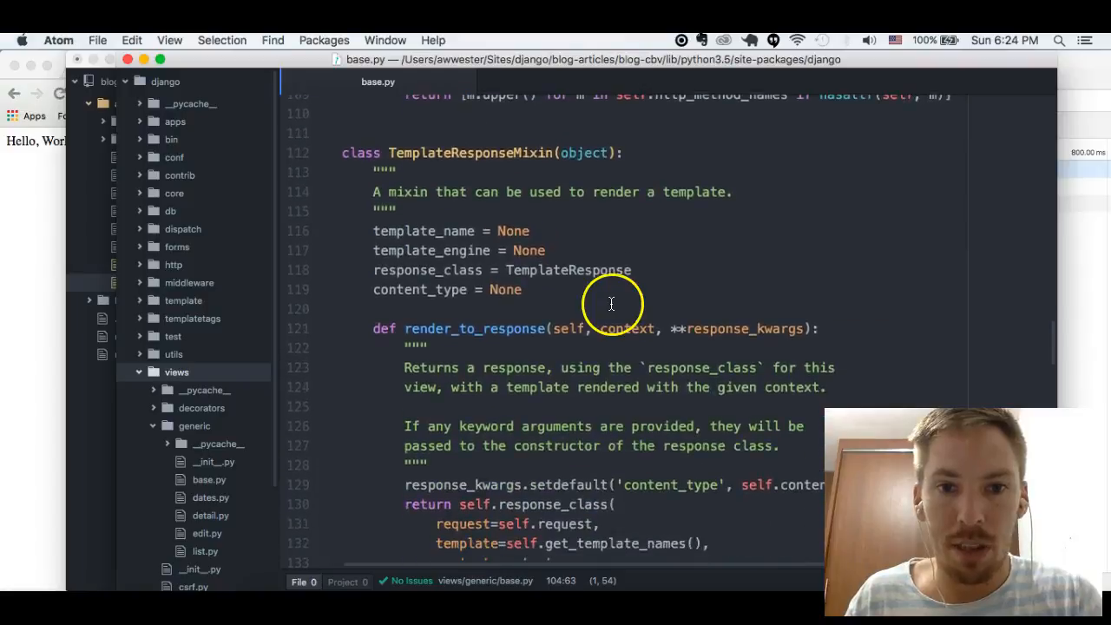
scroll(down, 3)
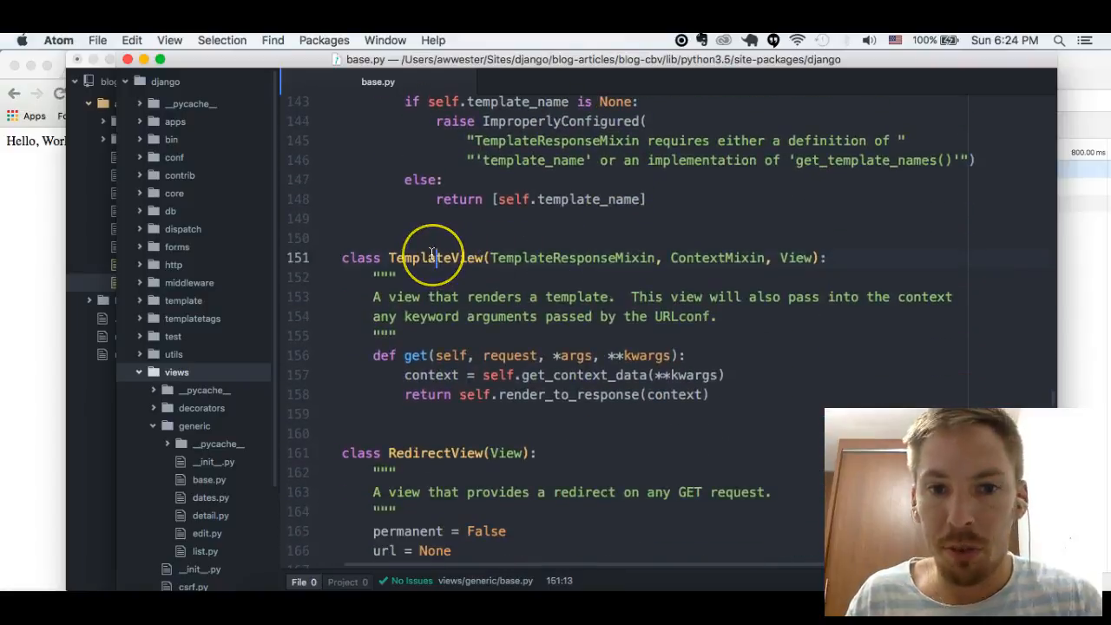